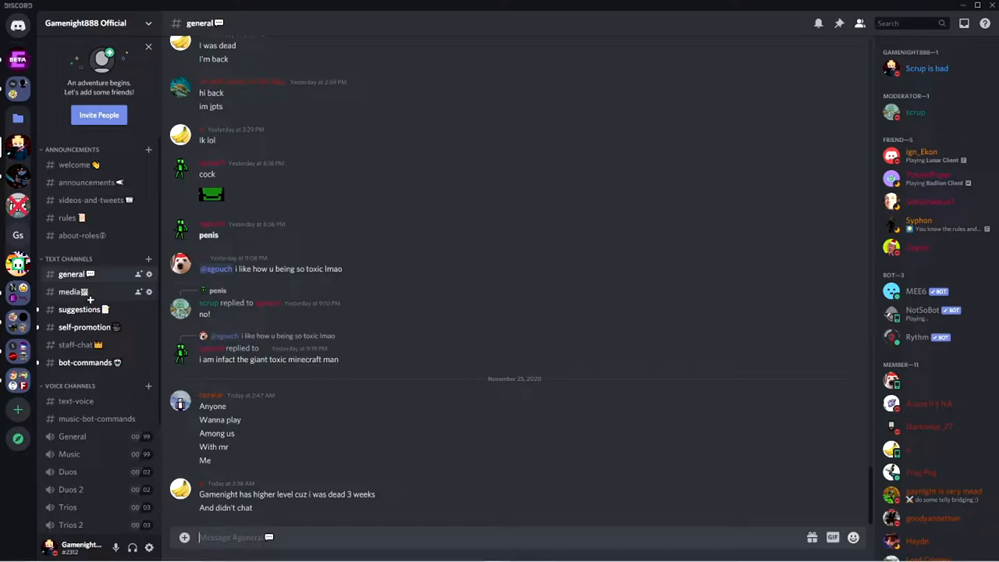
Skim the server's announcements channel, then return to the general chat.
left_click(88, 181)
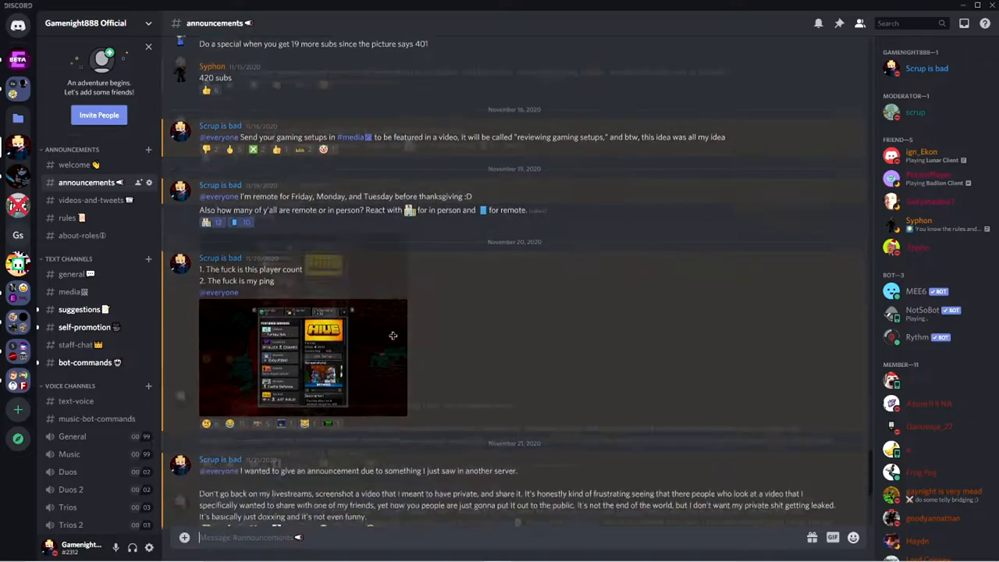
scroll("down", 3)
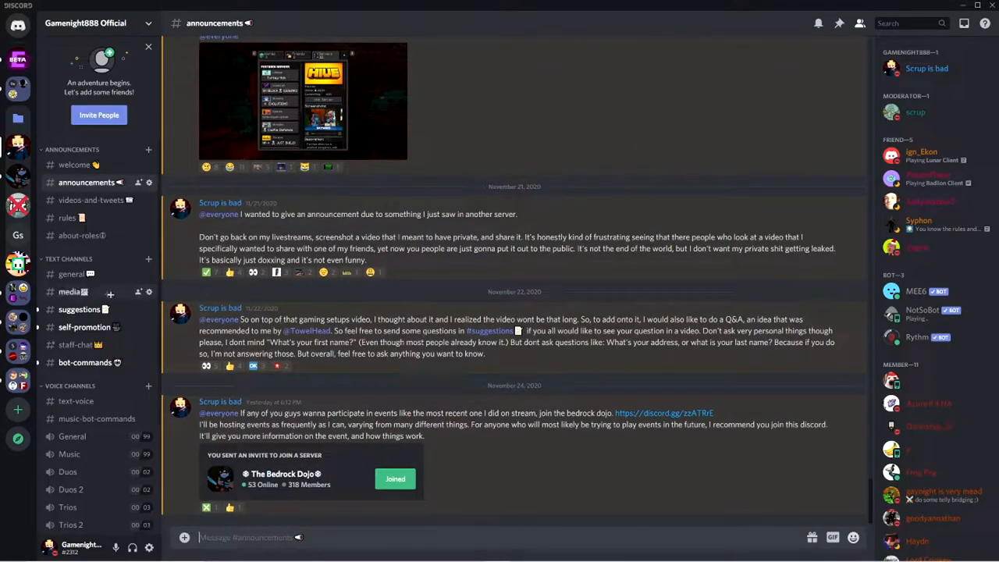
left_click(72, 275)
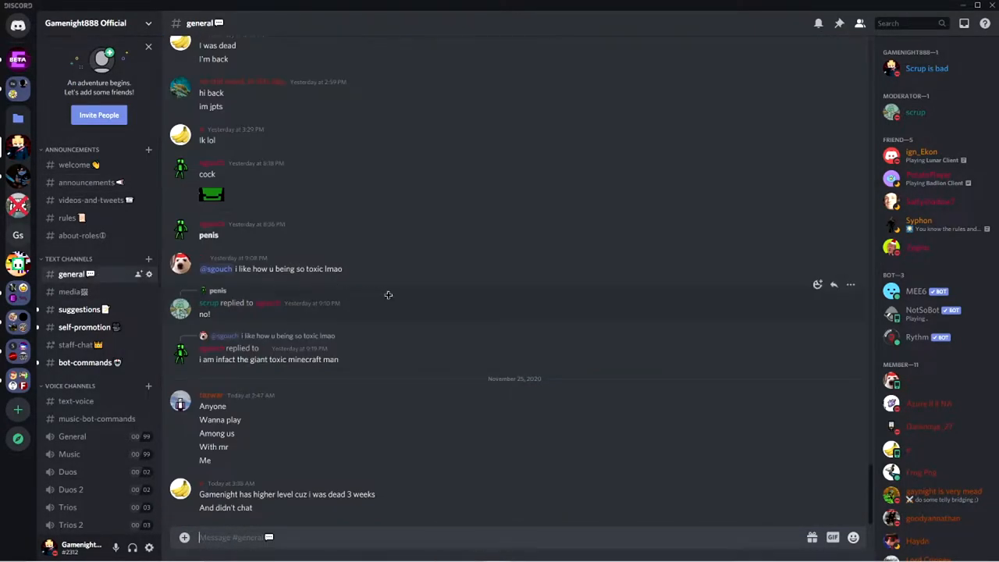
mouse_move(390, 303)
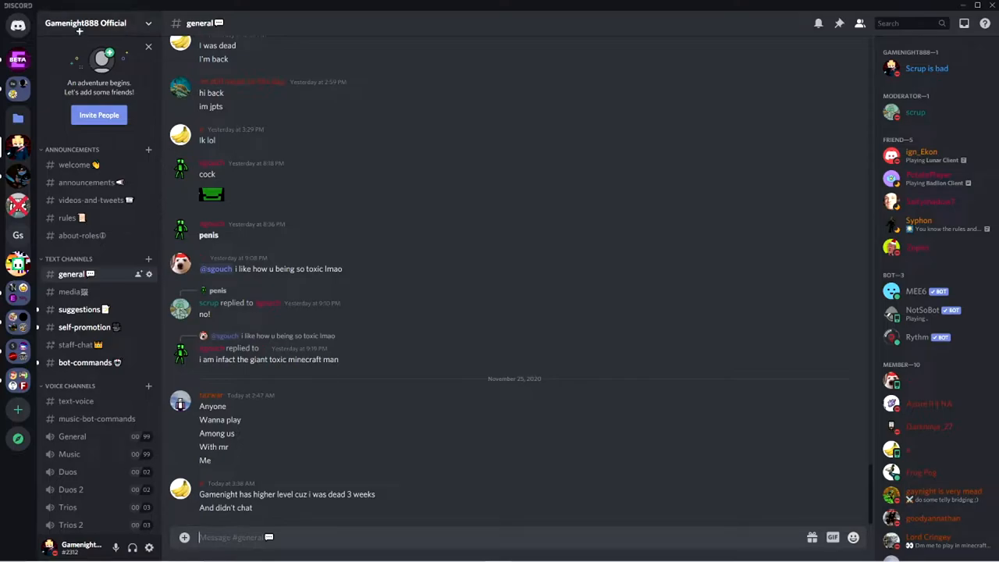
left_click(100, 22)
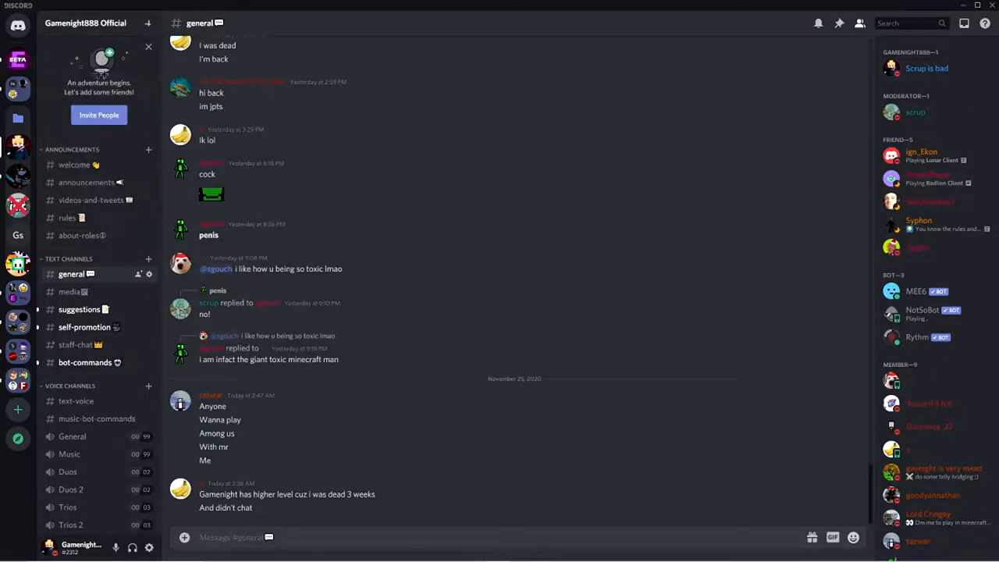
mouse_move(590, 196)
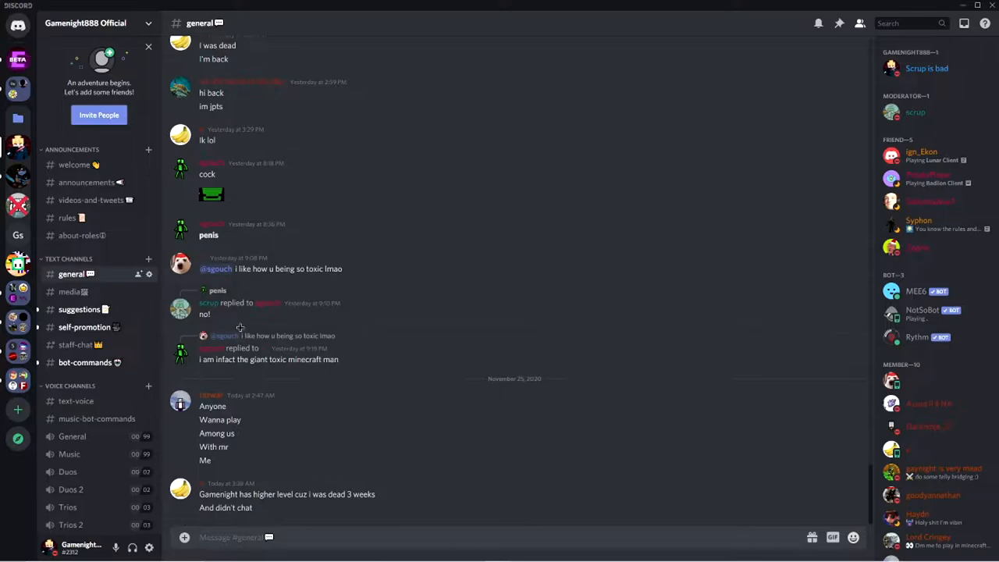
mouse_move(480, 368)
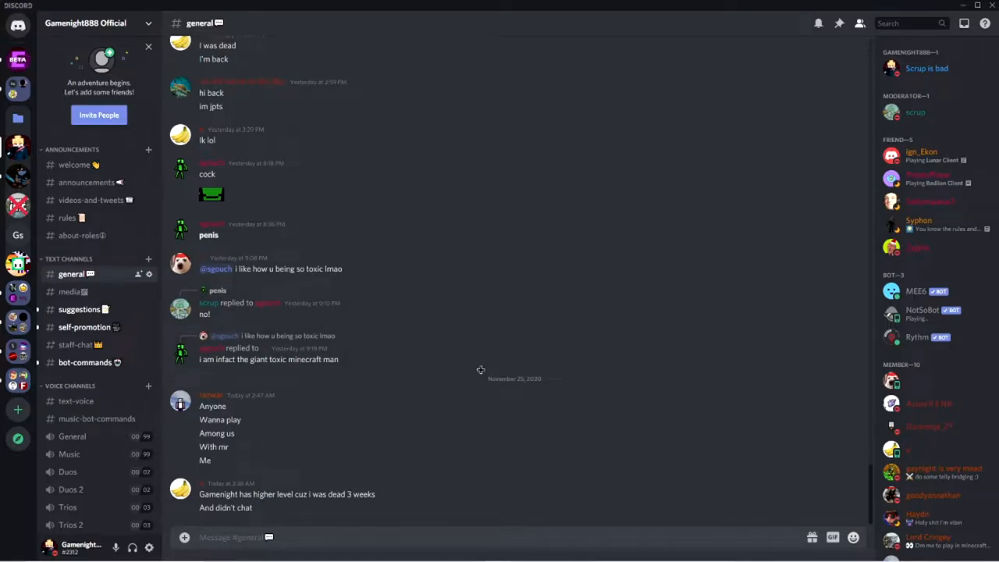
mouse_move(547, 370)
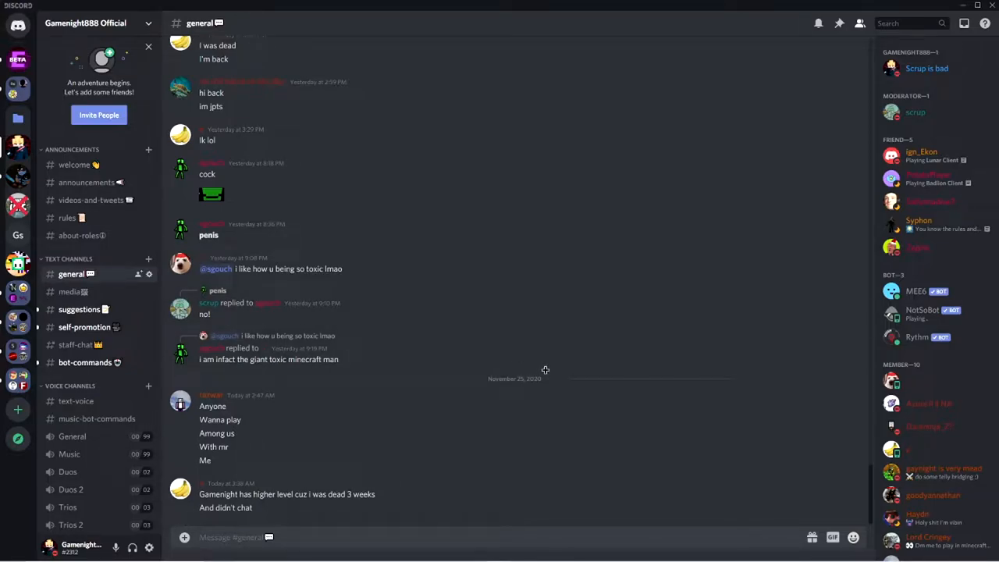
mouse_move(97, 301)
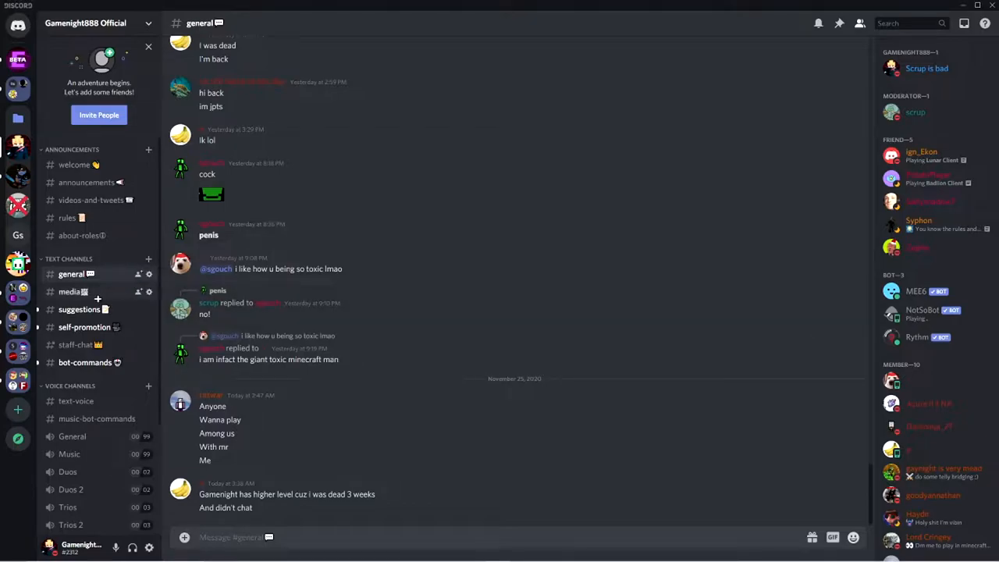
Switch to the media channel and scroll down to members' desk and laptop setup photos.
left_click(69, 292)
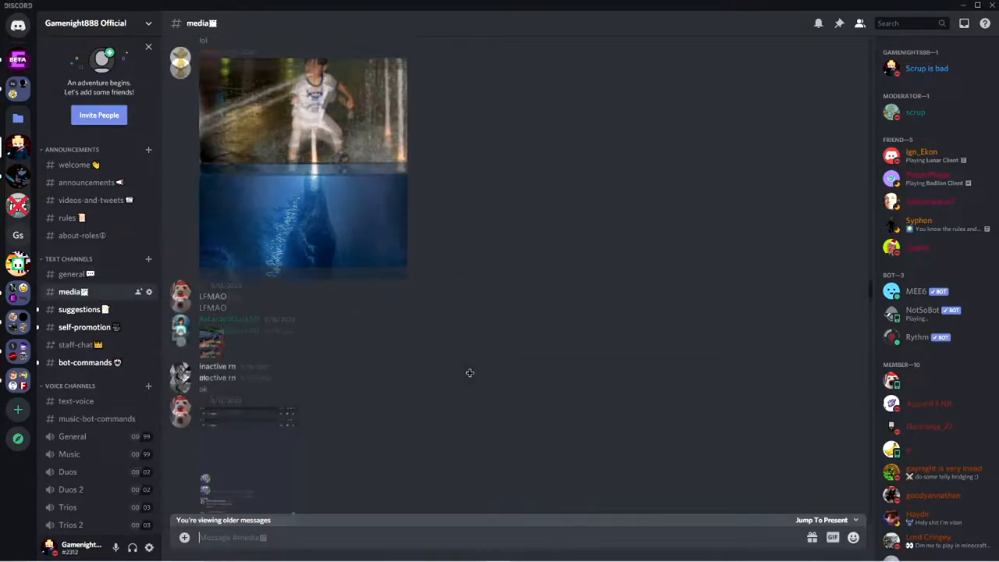
scroll("down", 3)
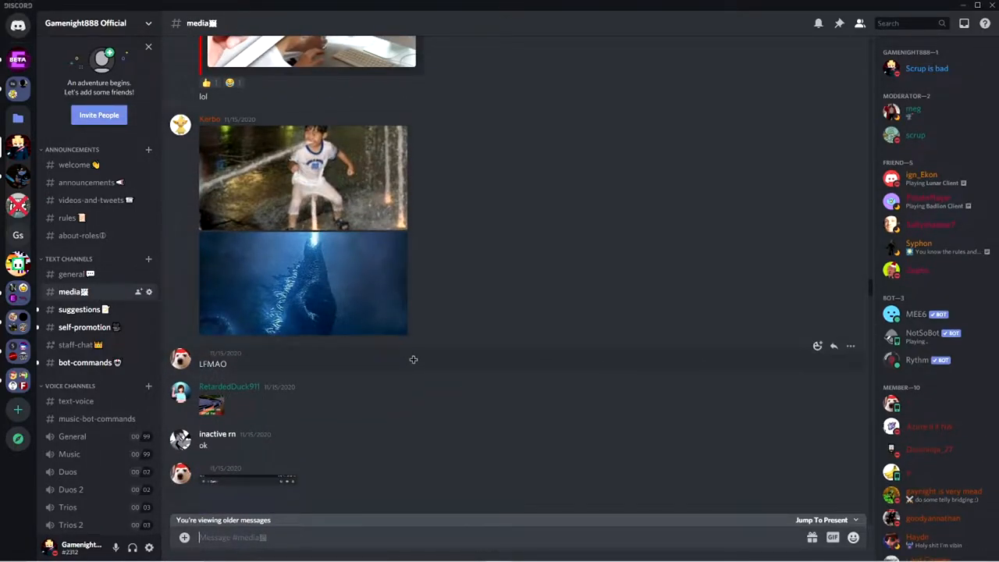
scroll("down", 3)
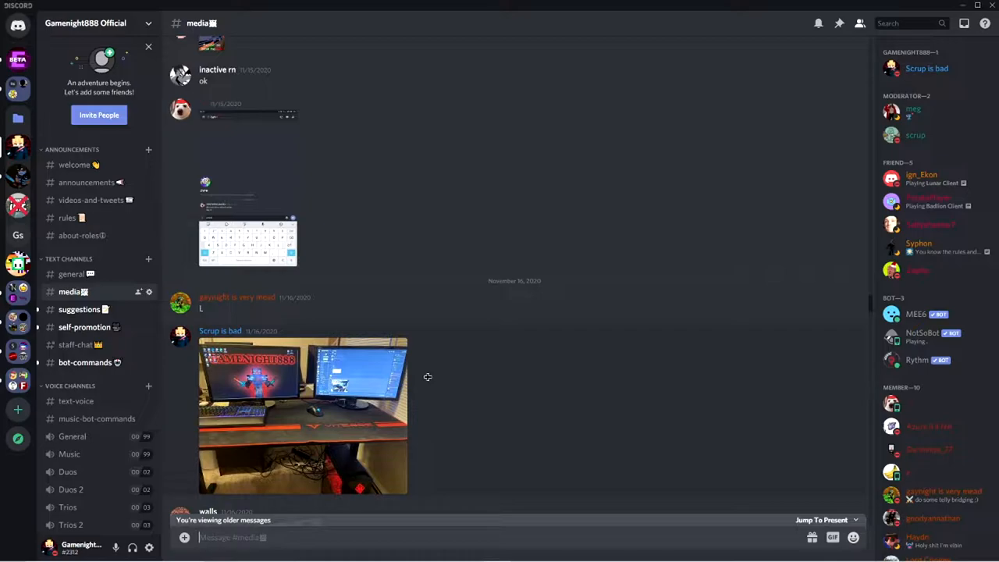
mouse_move(427, 376)
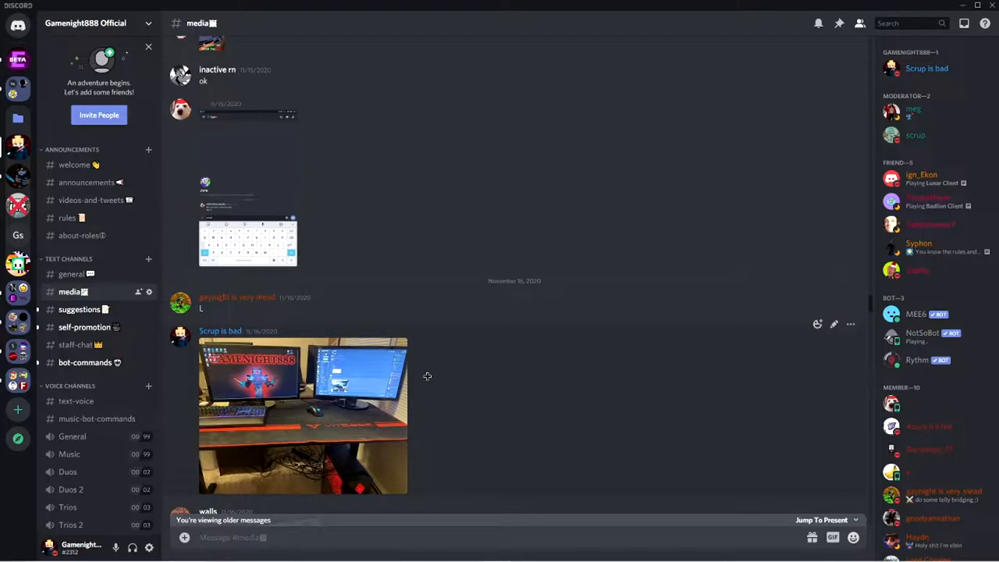
scroll("down", 3)
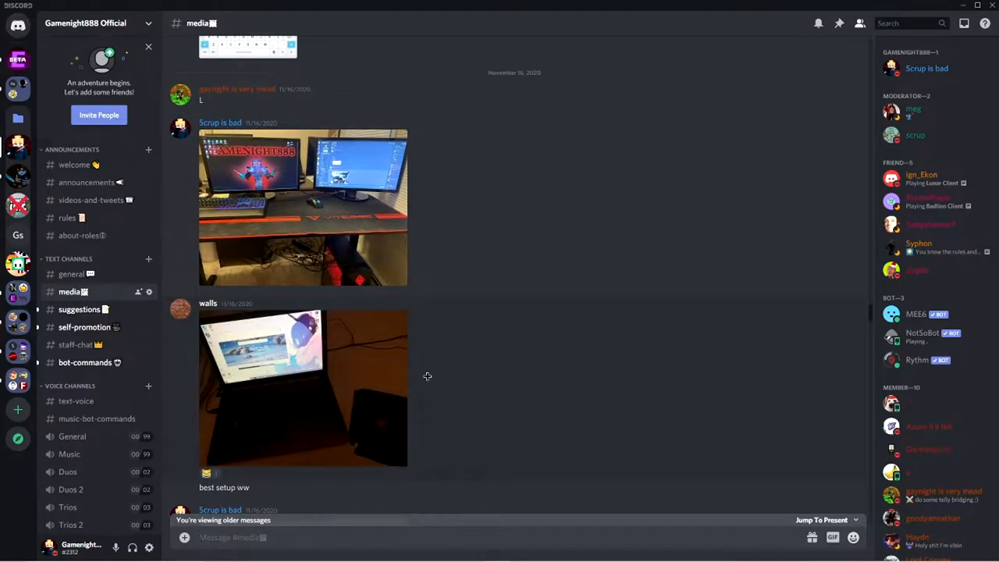
left_click(207, 302)
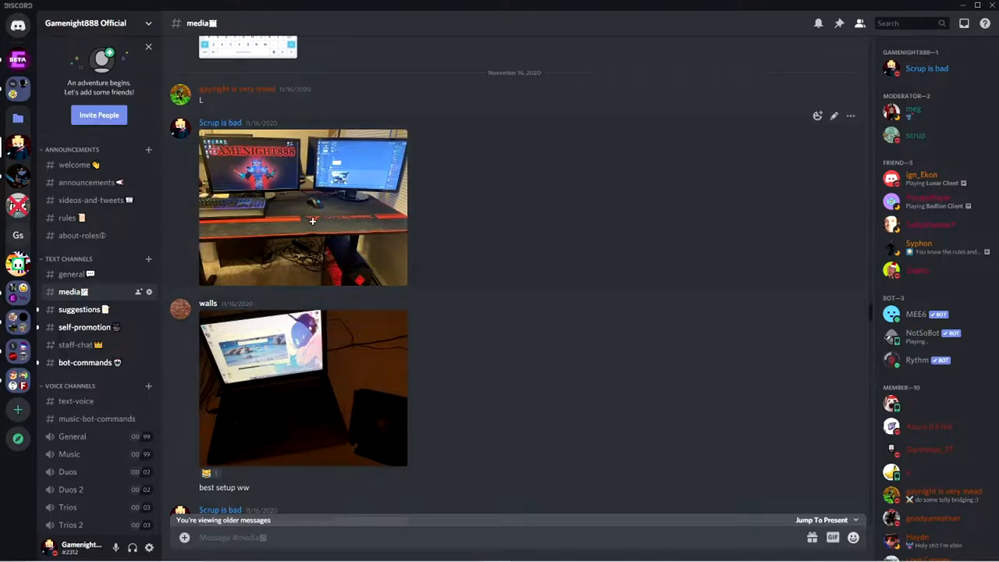
left_click(312, 222)
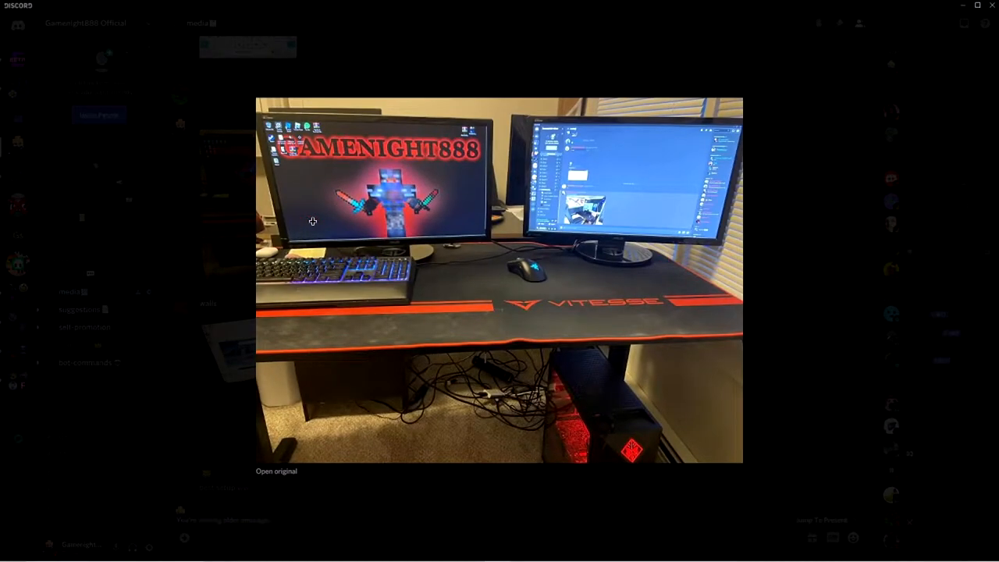
mouse_move(315, 222)
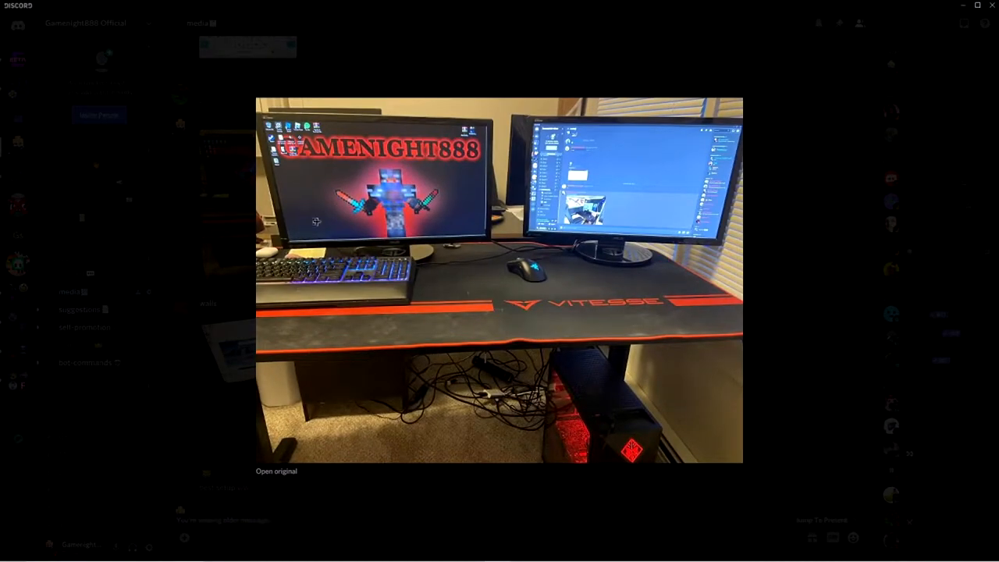
mouse_move(481, 253)
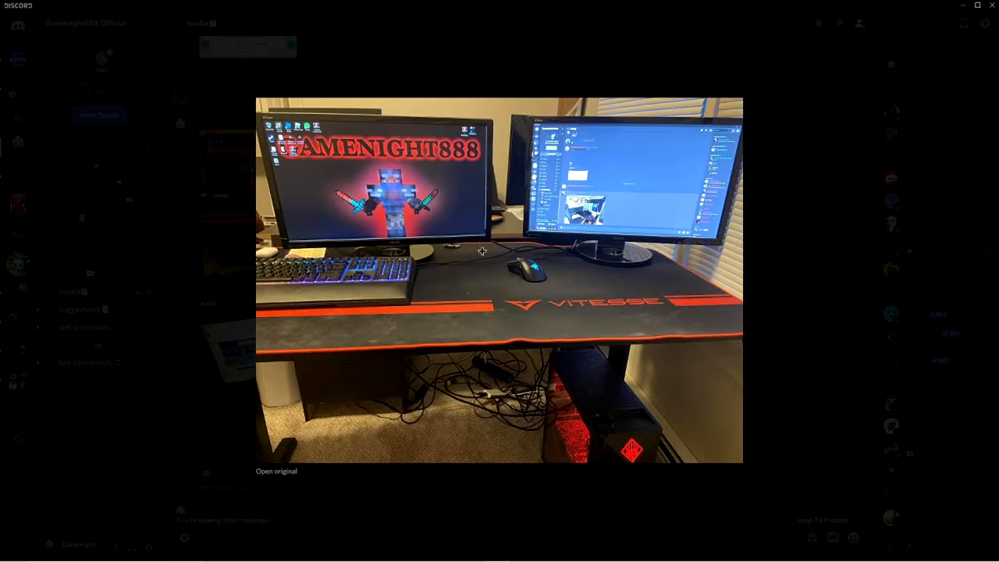
mouse_move(752, 301)
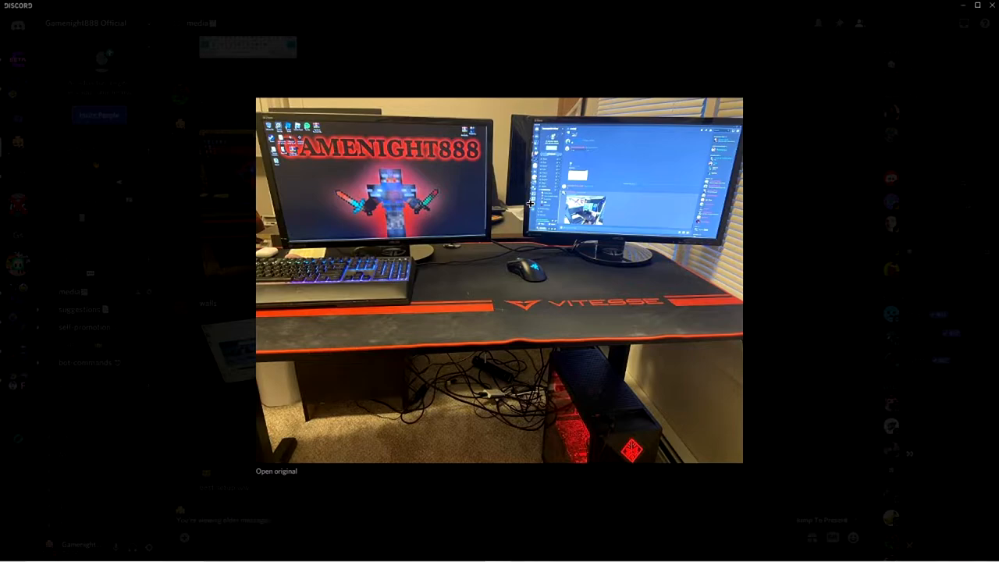
mouse_move(441, 255)
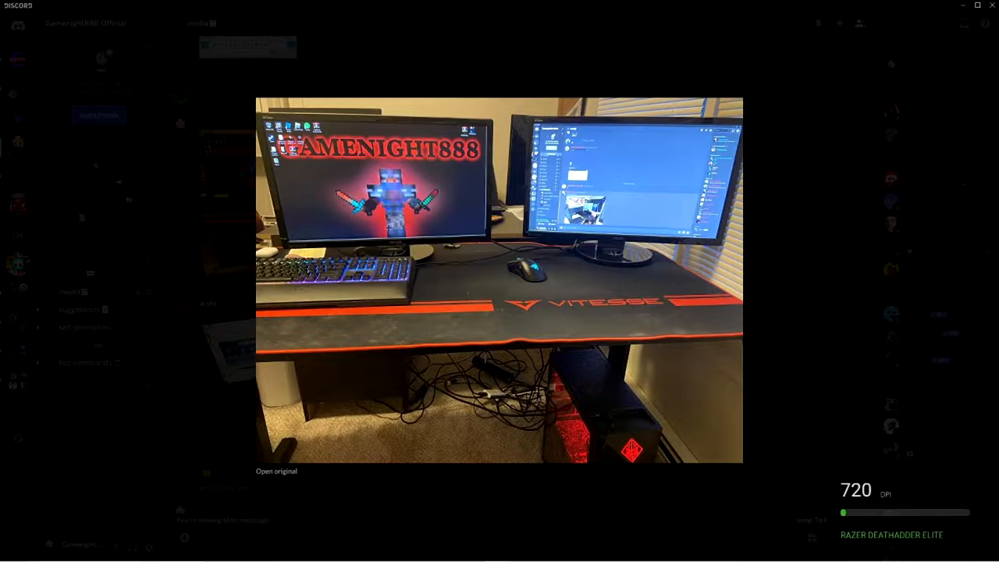
mouse_move(852, 319)
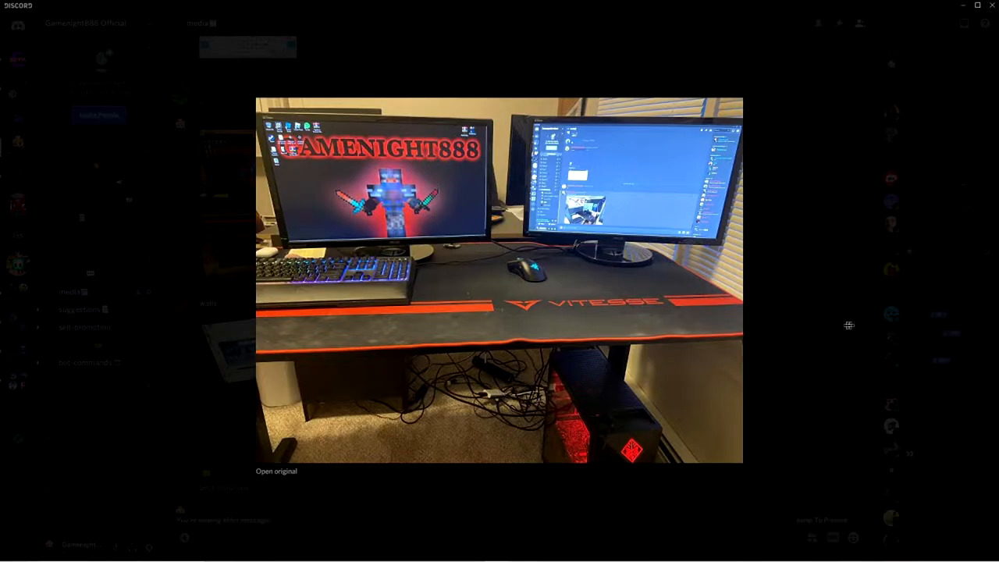
mouse_move(546, 294)
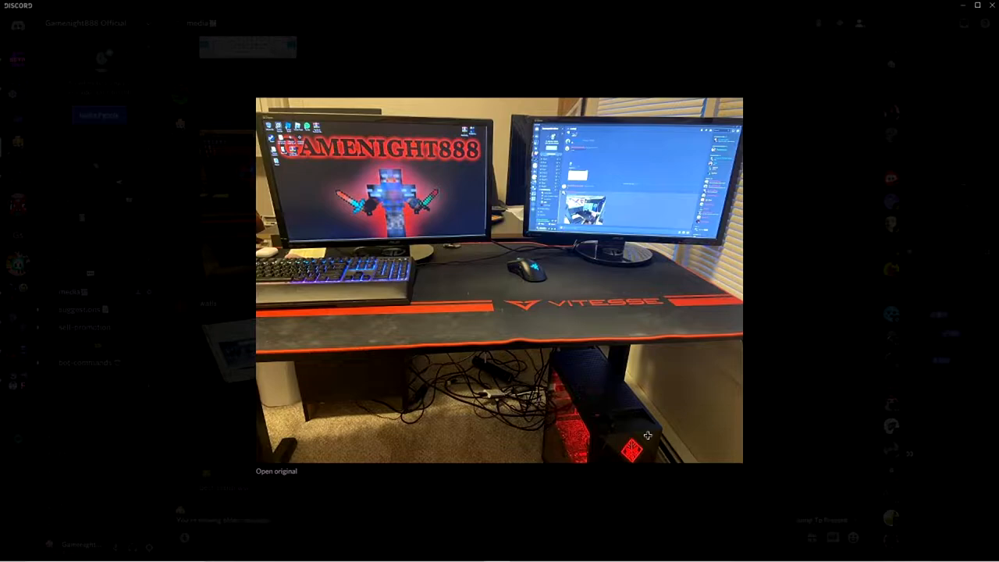
mouse_move(746, 269)
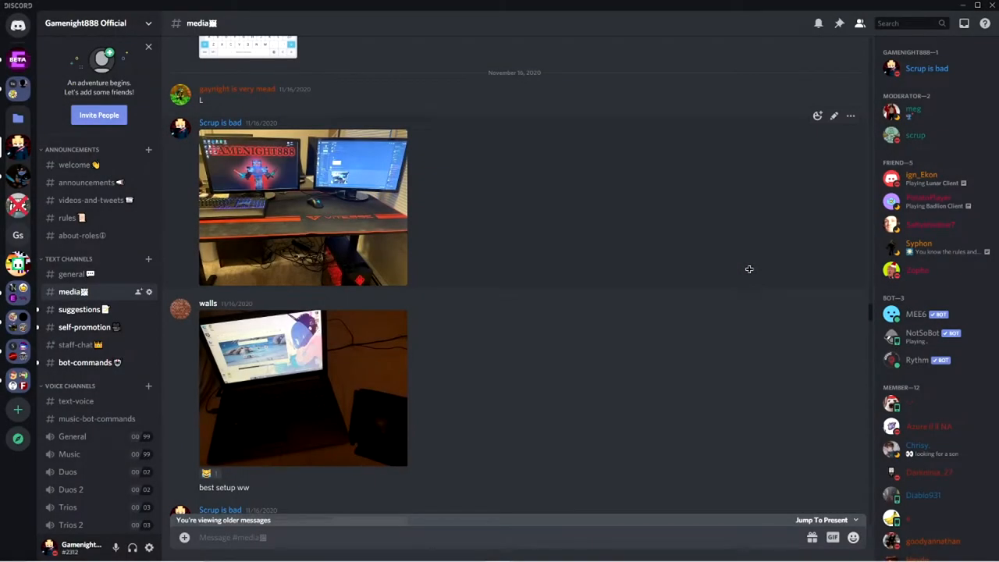
mouse_move(349, 368)
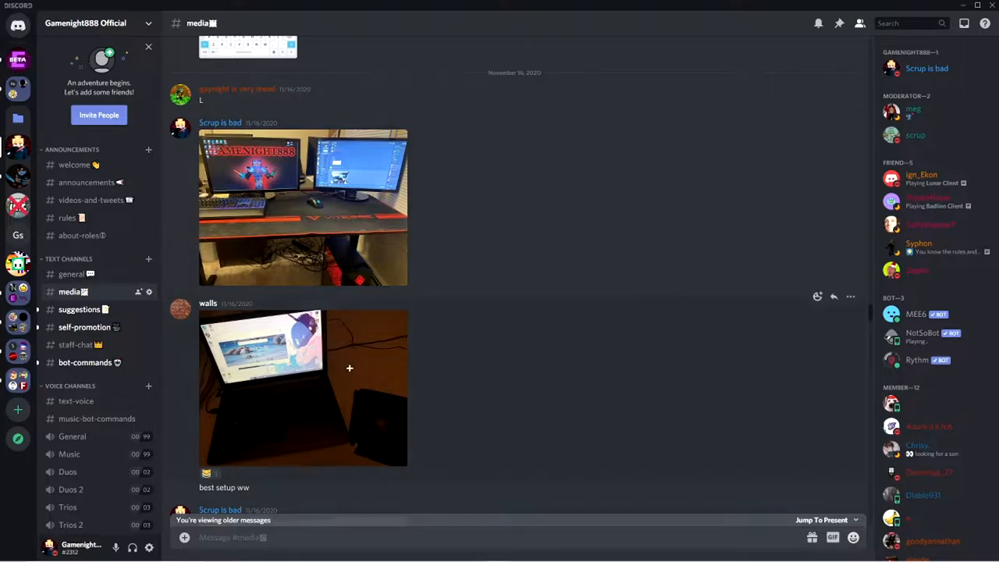
left_click(303, 387)
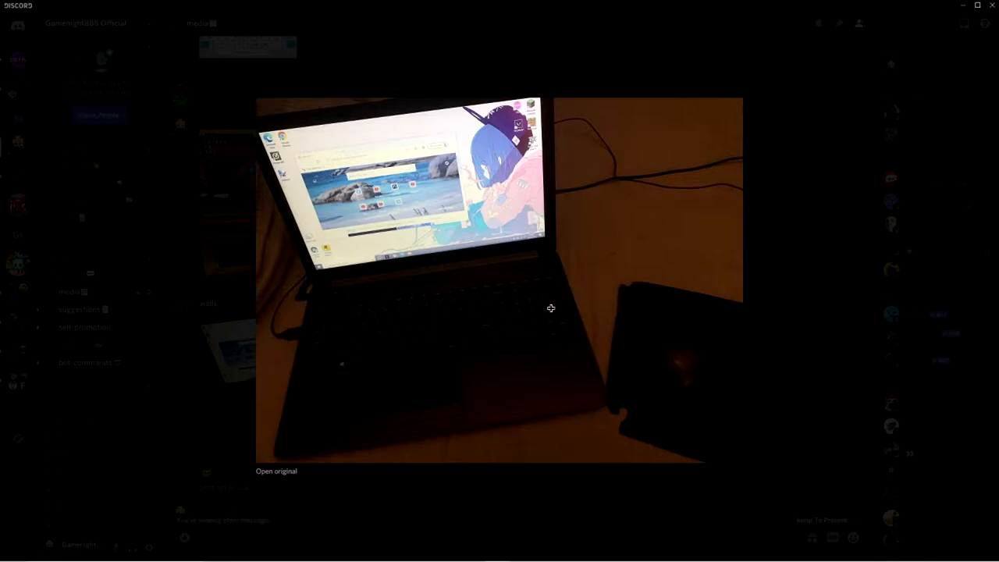
mouse_move(690, 337)
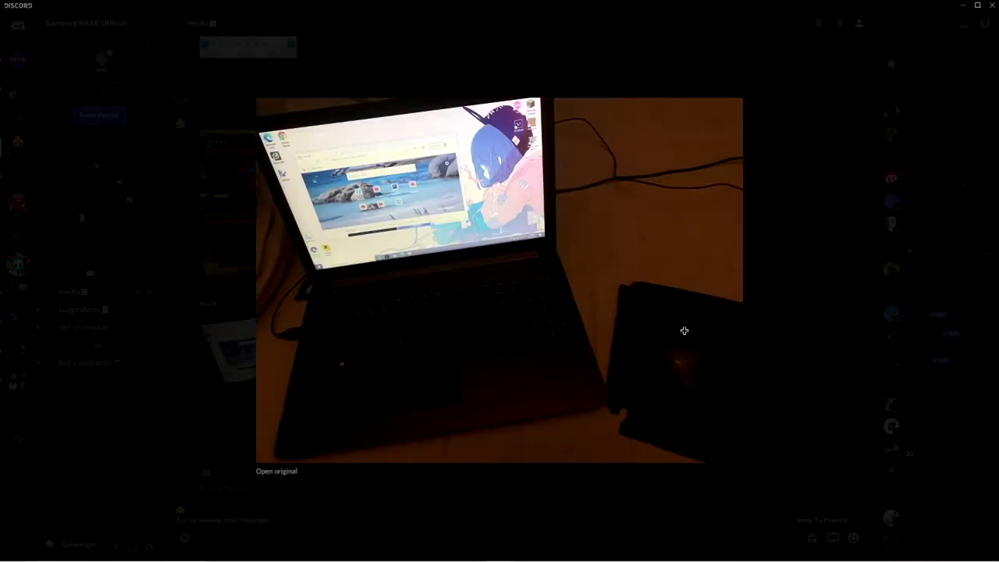
left_click(546, 328)
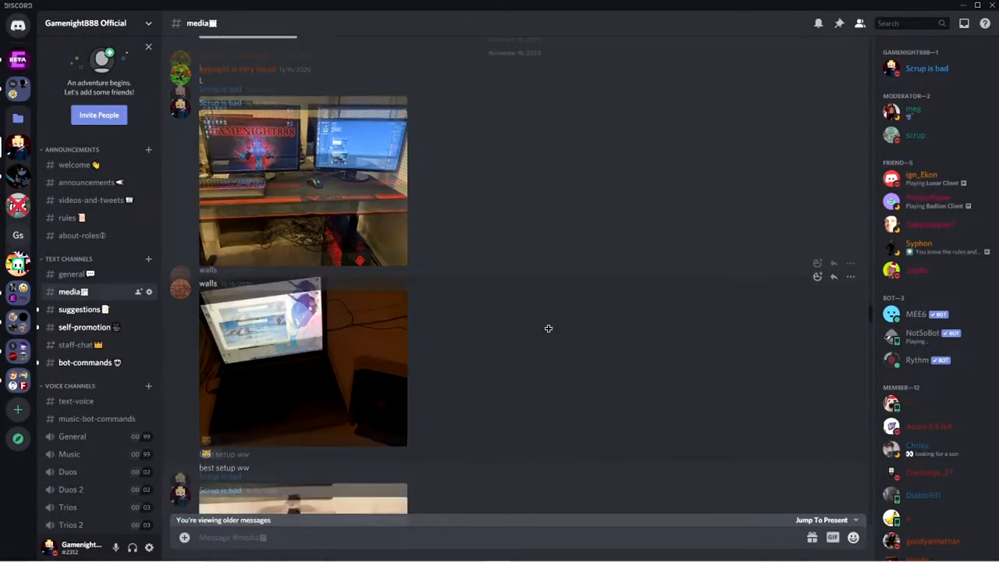
scroll("down", 3)
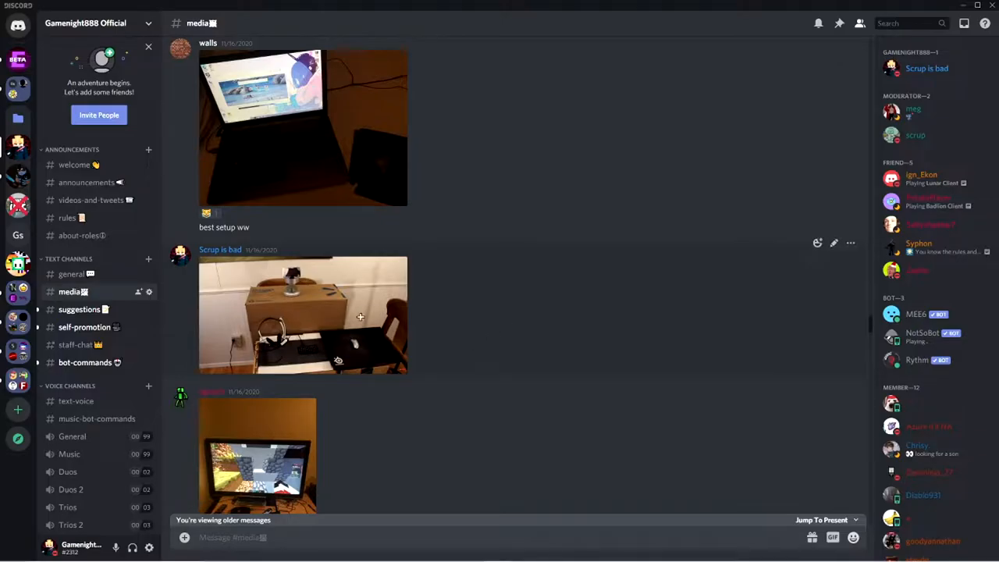
Enlarge the box-and-headset desk setup photo to full size.
left_click(301, 315)
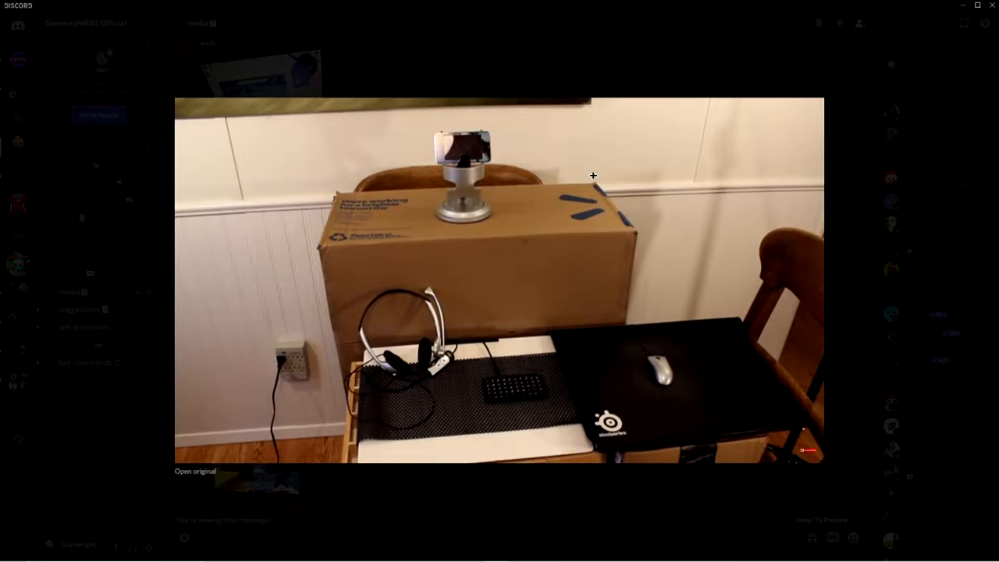
mouse_move(495, 162)
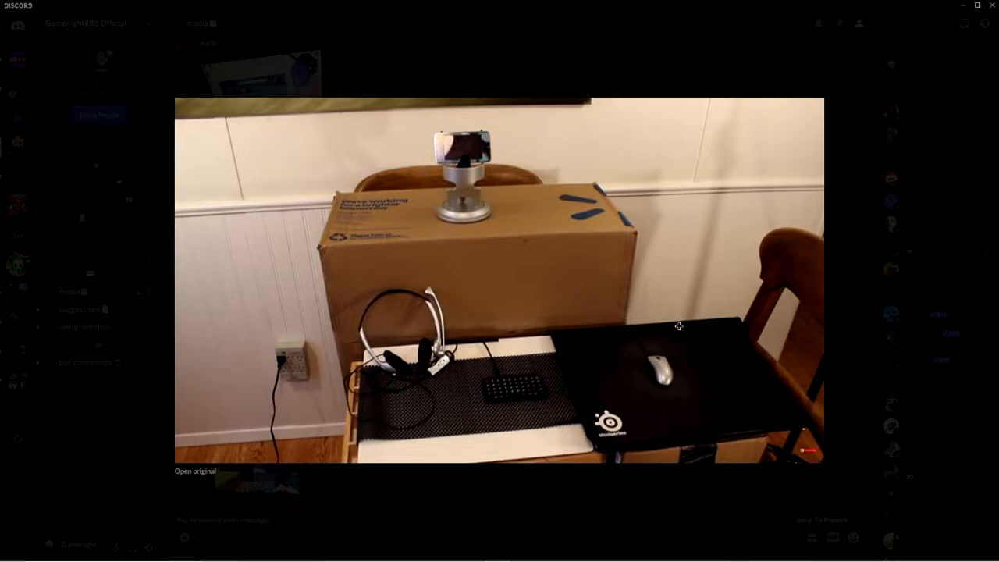
mouse_move(518, 50)
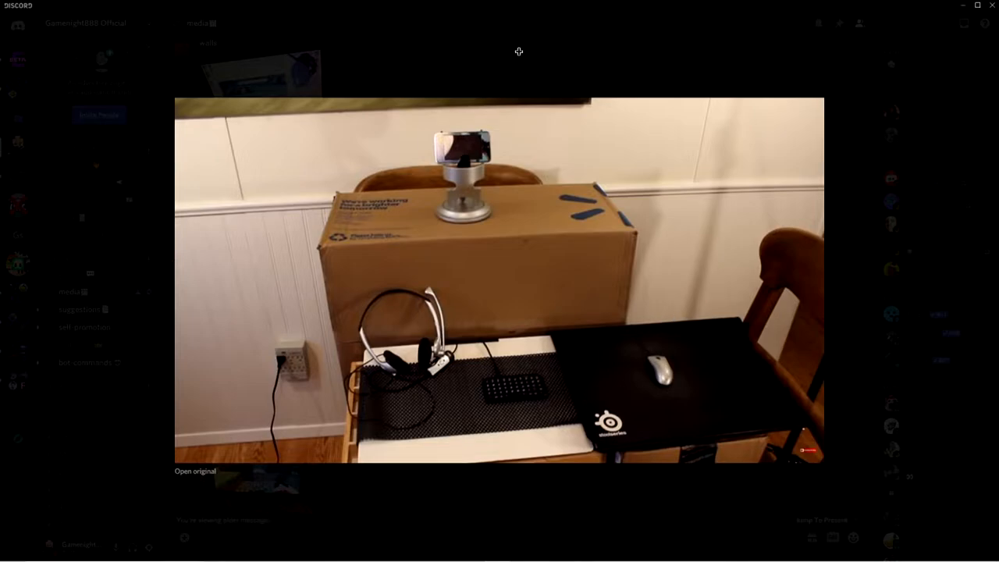
mouse_move(508, 58)
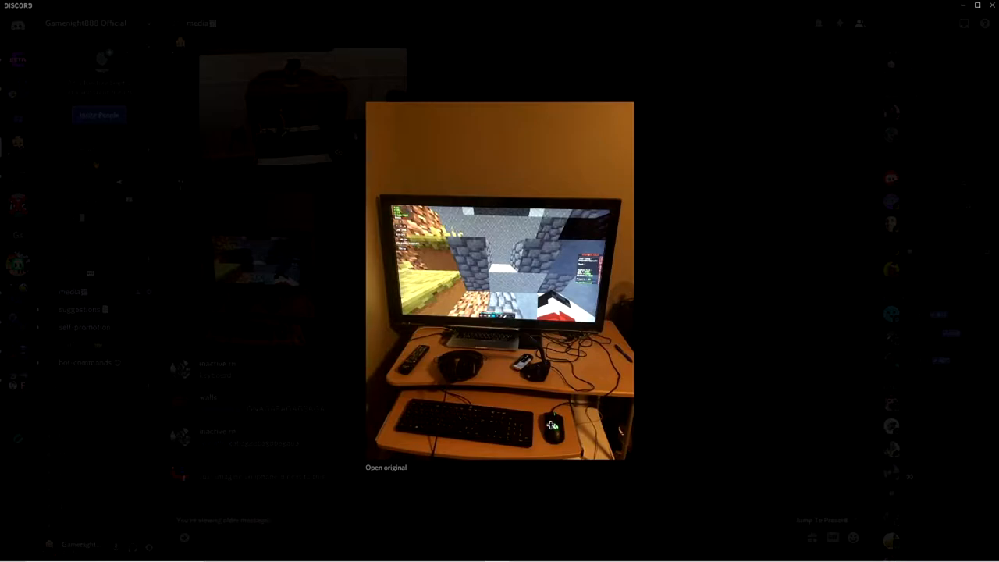
mouse_move(552, 443)
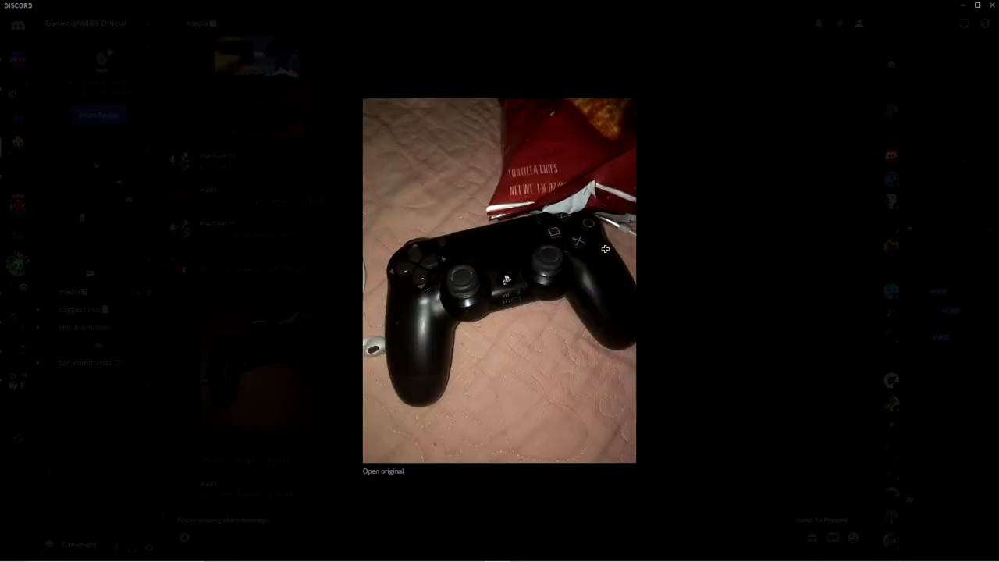
mouse_move(296, 284)
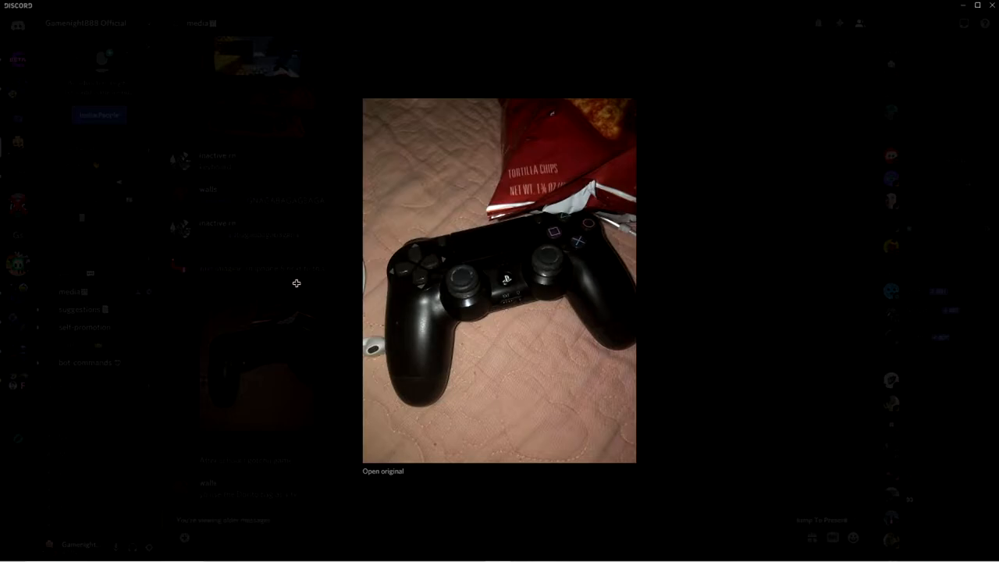
mouse_move(303, 282)
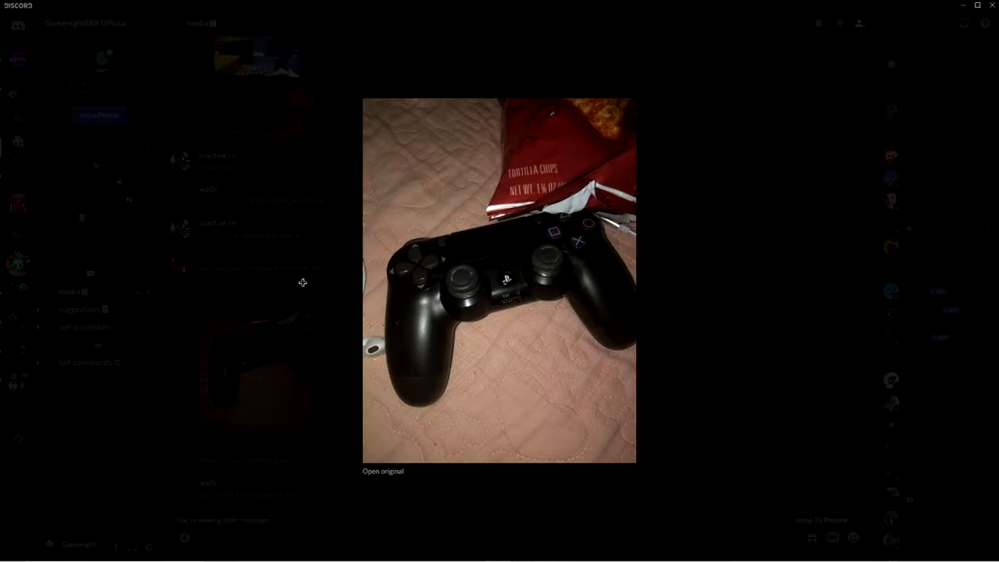
mouse_move(300, 274)
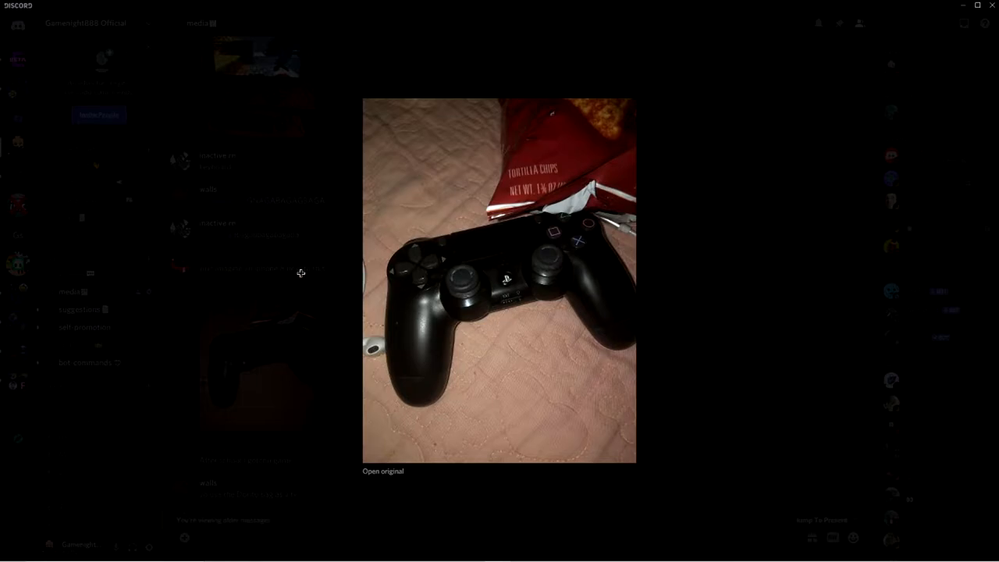
mouse_move(296, 273)
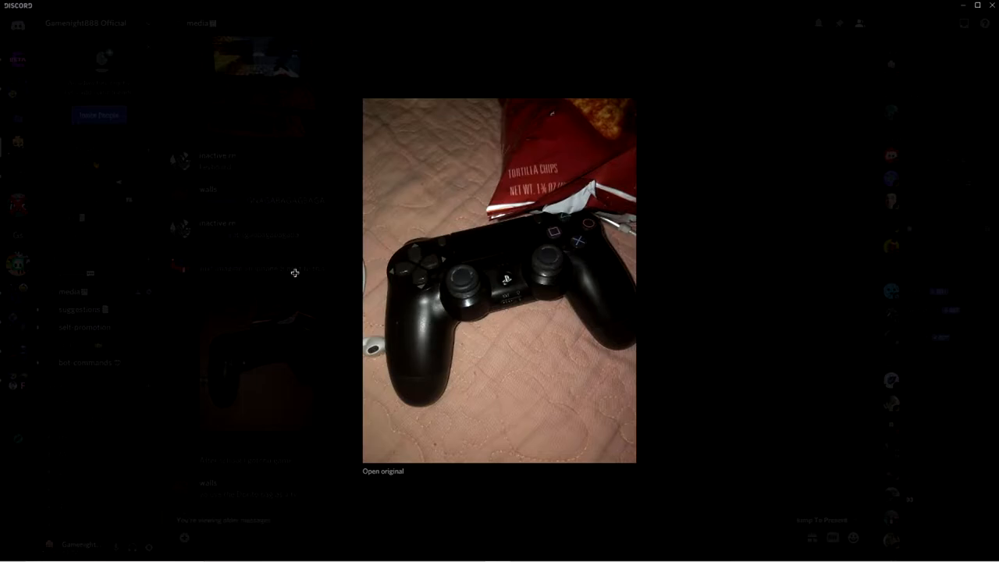
mouse_move(357, 249)
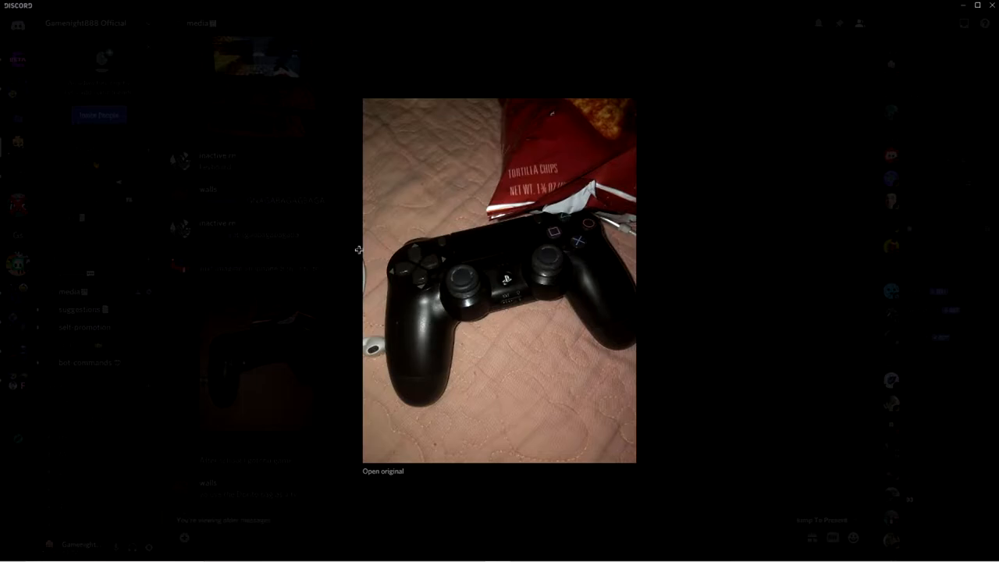
mouse_move(523, 234)
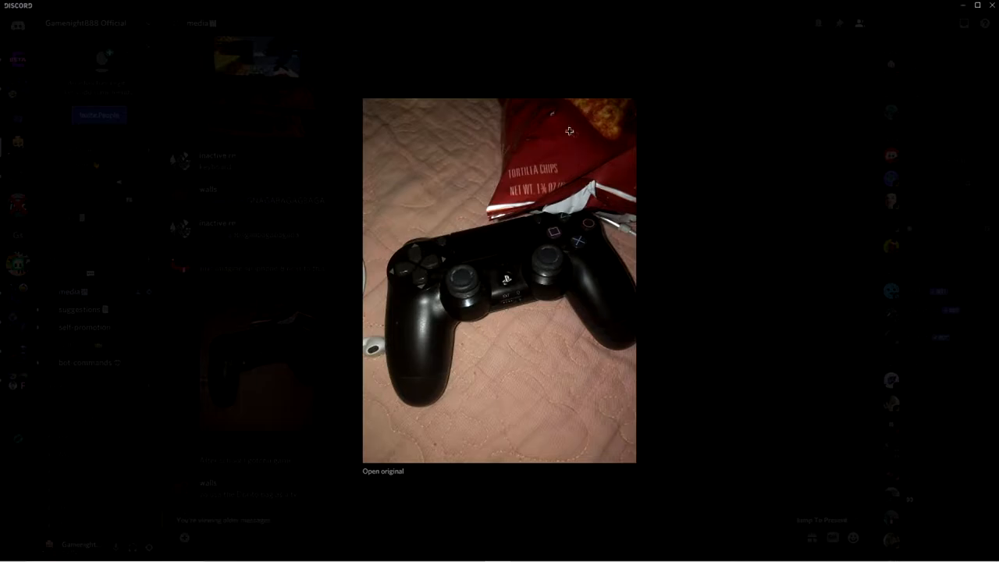
mouse_move(615, 153)
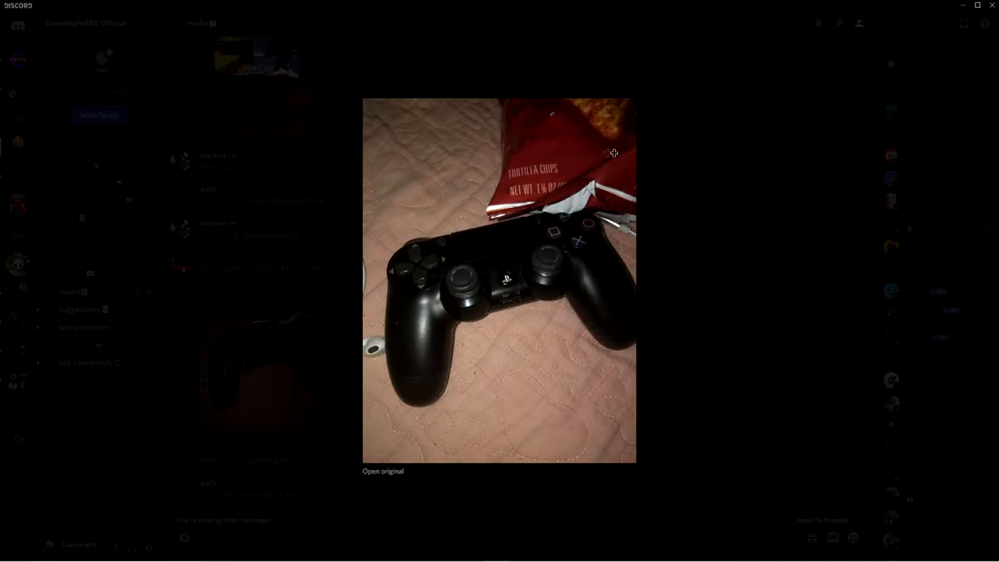
mouse_move(602, 143)
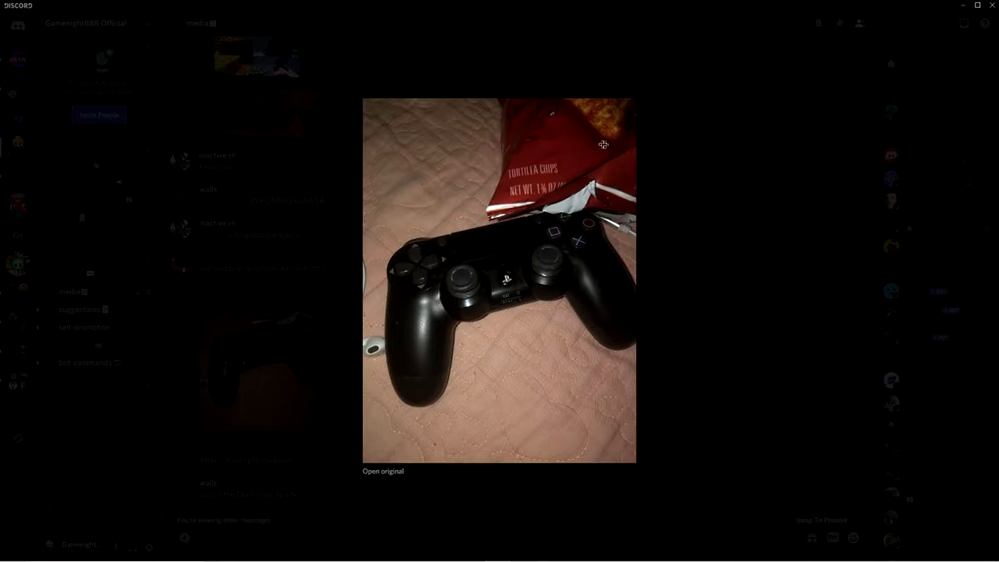
mouse_move(596, 141)
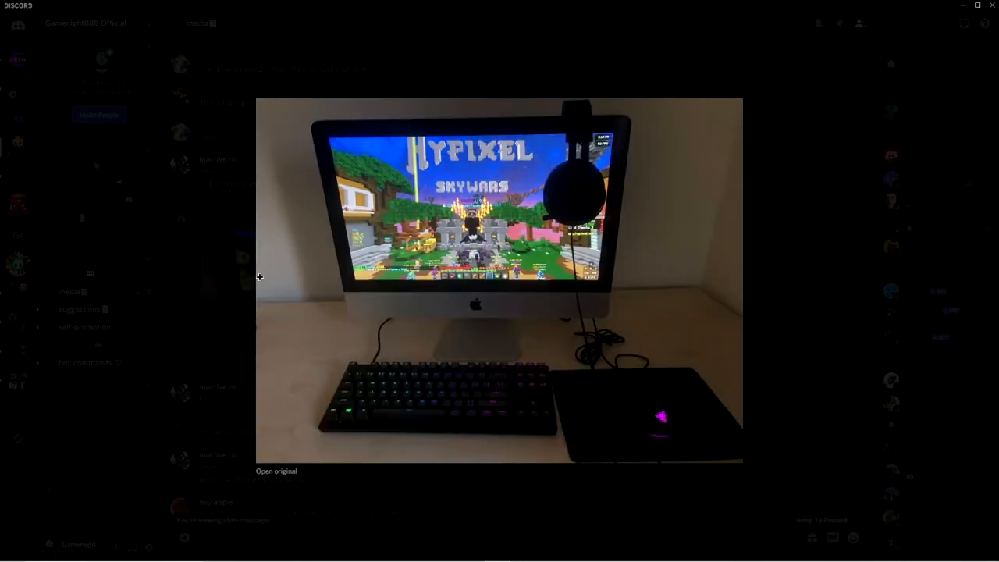
mouse_move(680, 456)
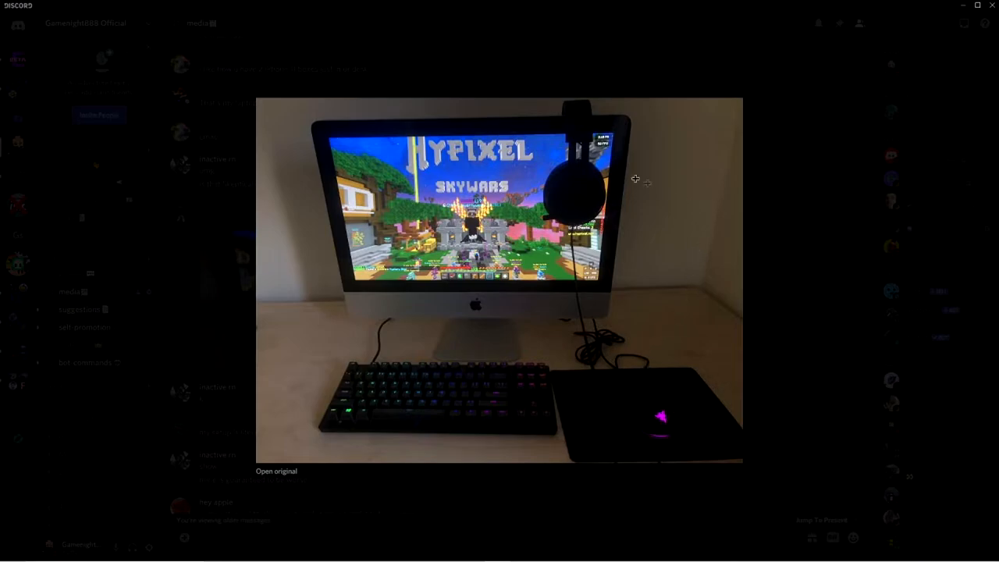
mouse_move(593, 165)
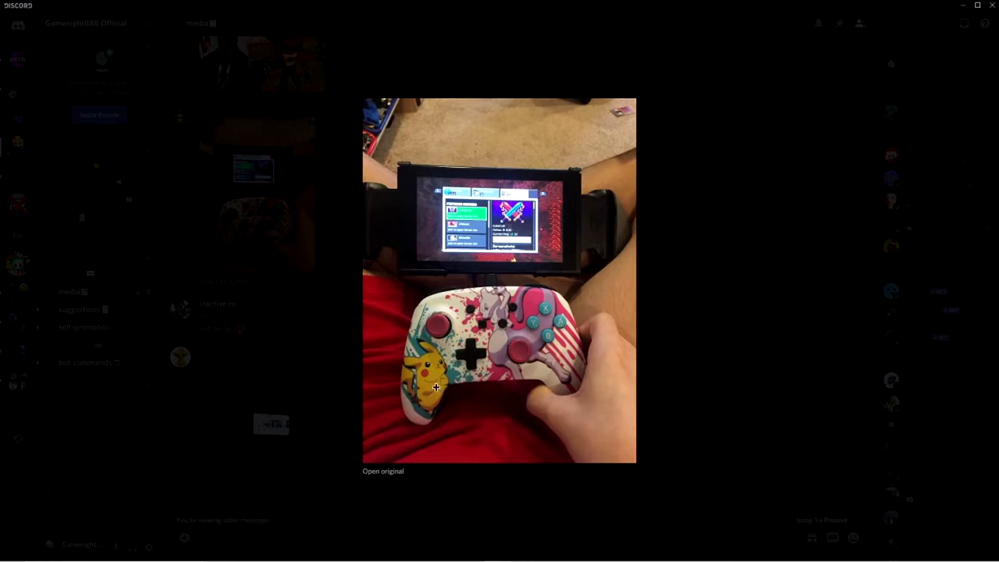
mouse_move(687, 247)
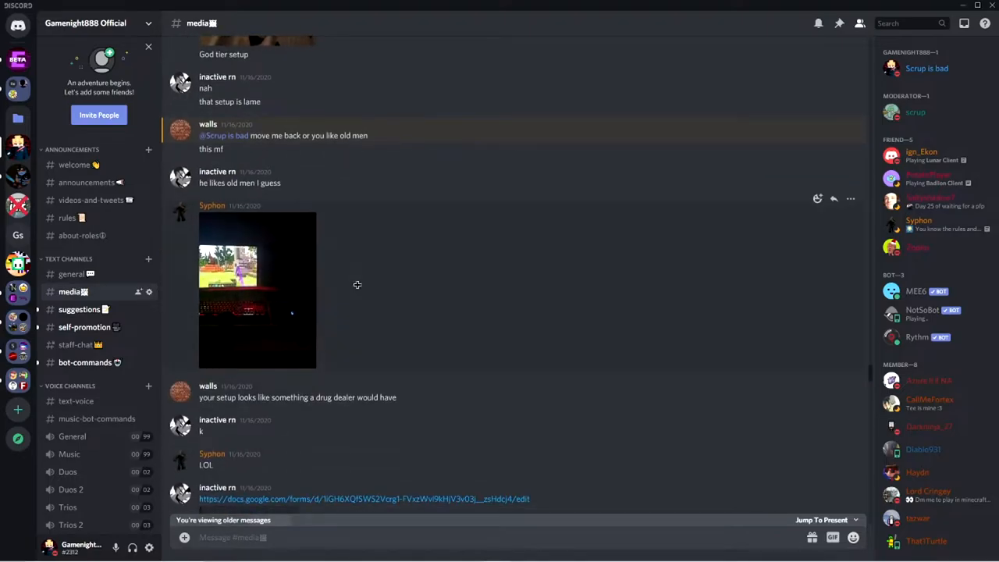
left_click(256, 289)
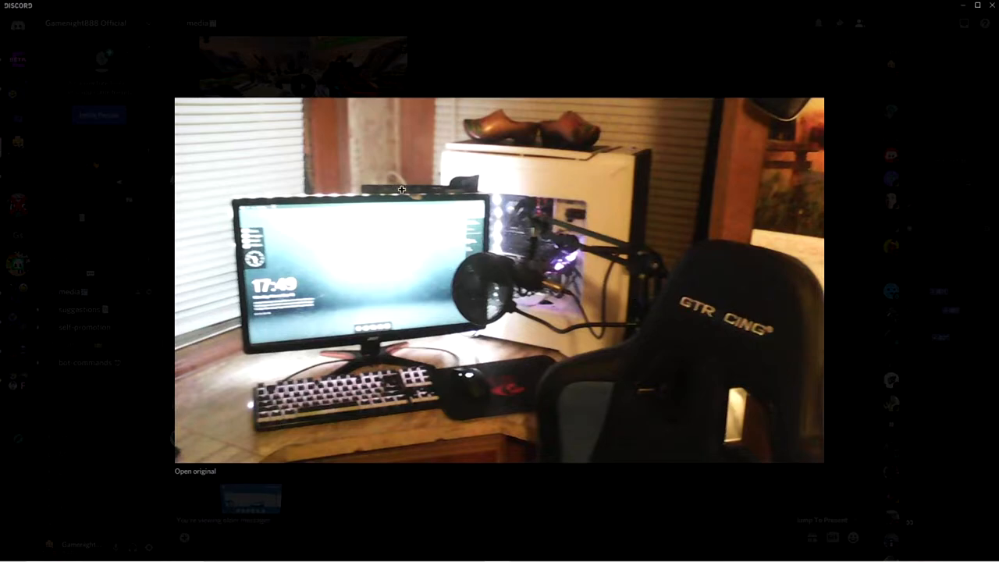
mouse_move(545, 234)
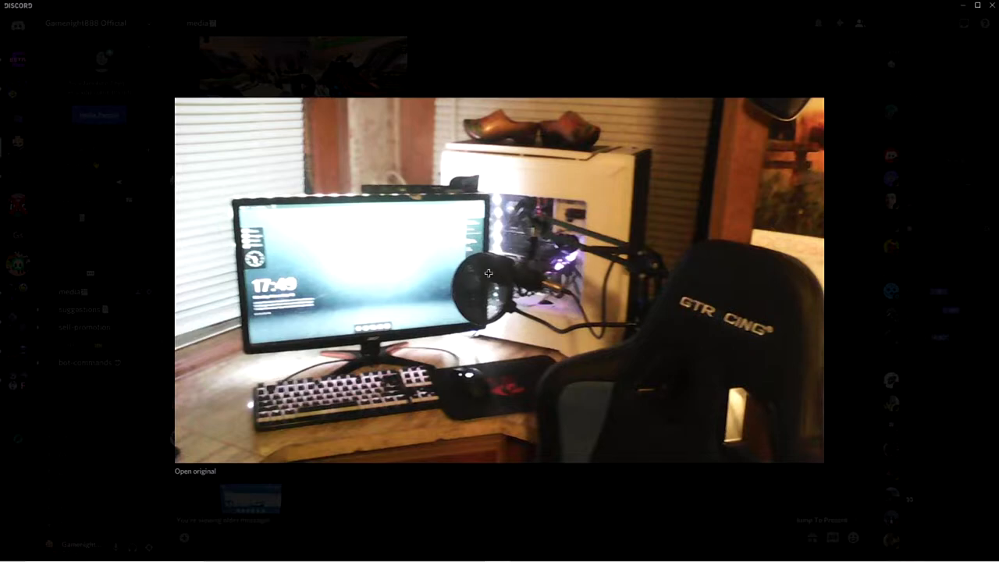
mouse_move(666, 147)
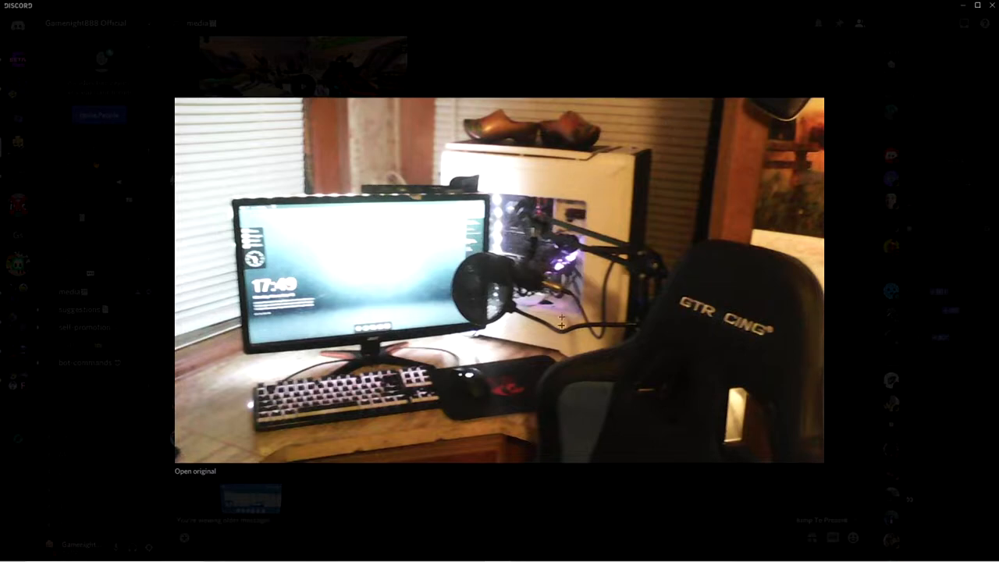
mouse_move(708, 365)
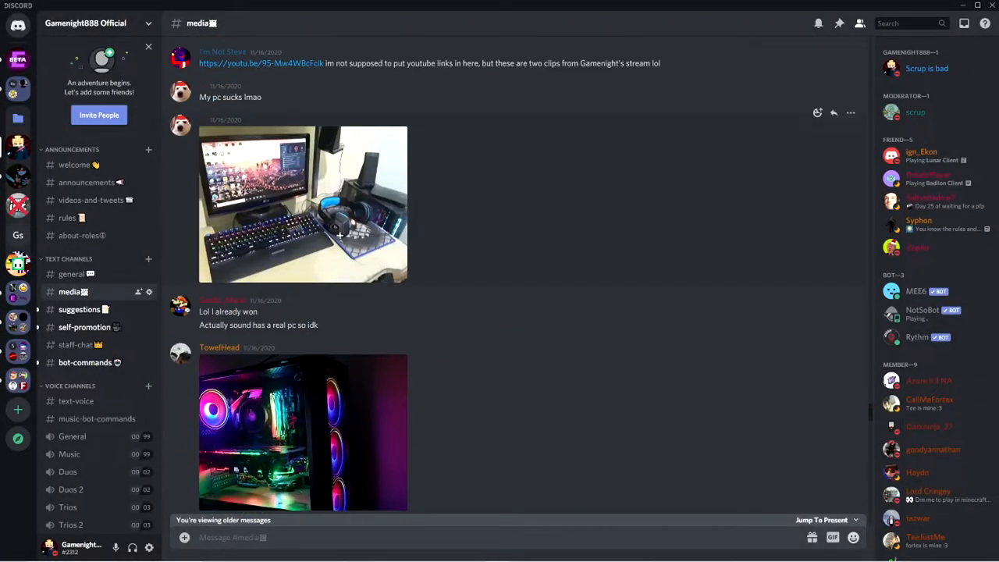
left_click(301, 204)
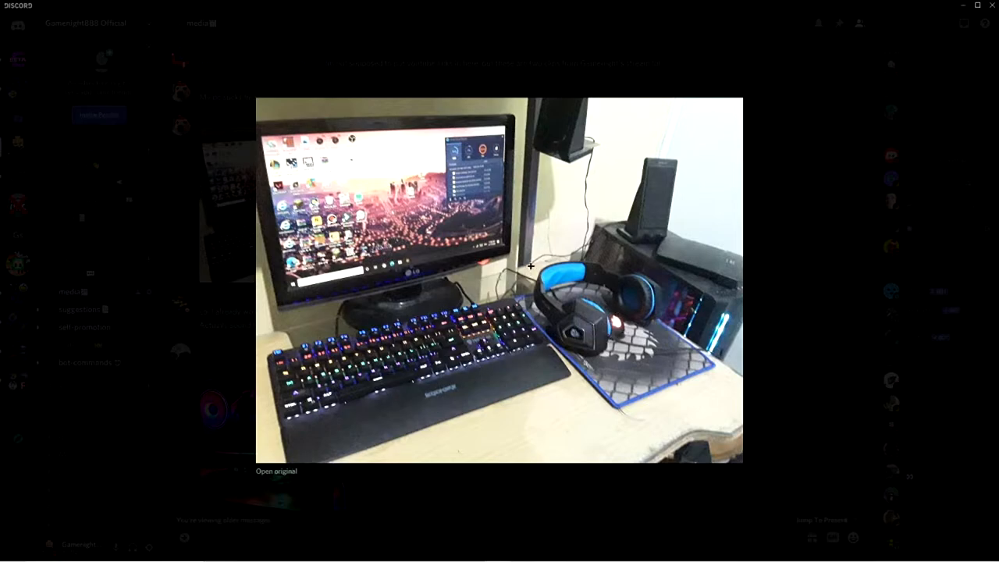
mouse_move(616, 309)
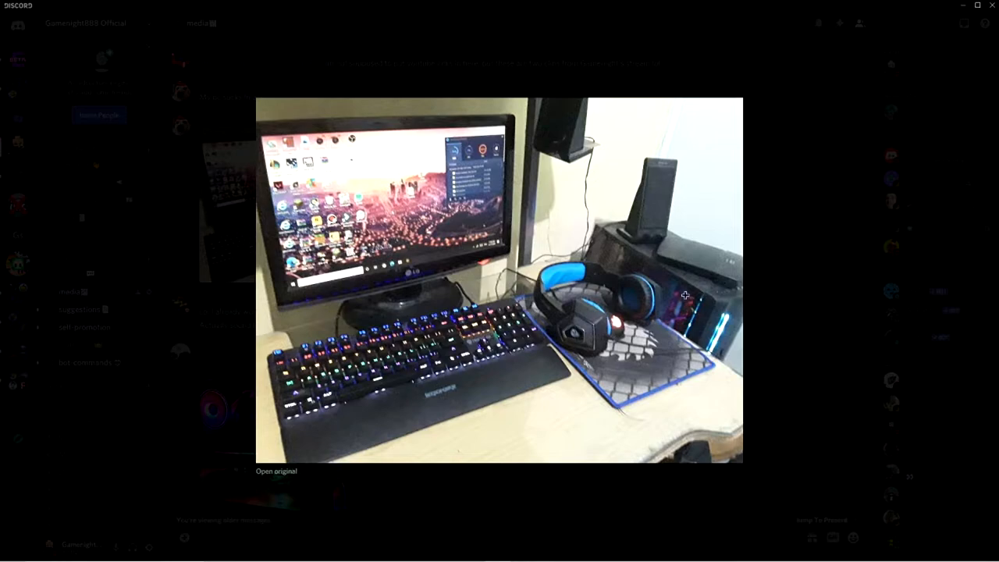
mouse_move(631, 346)
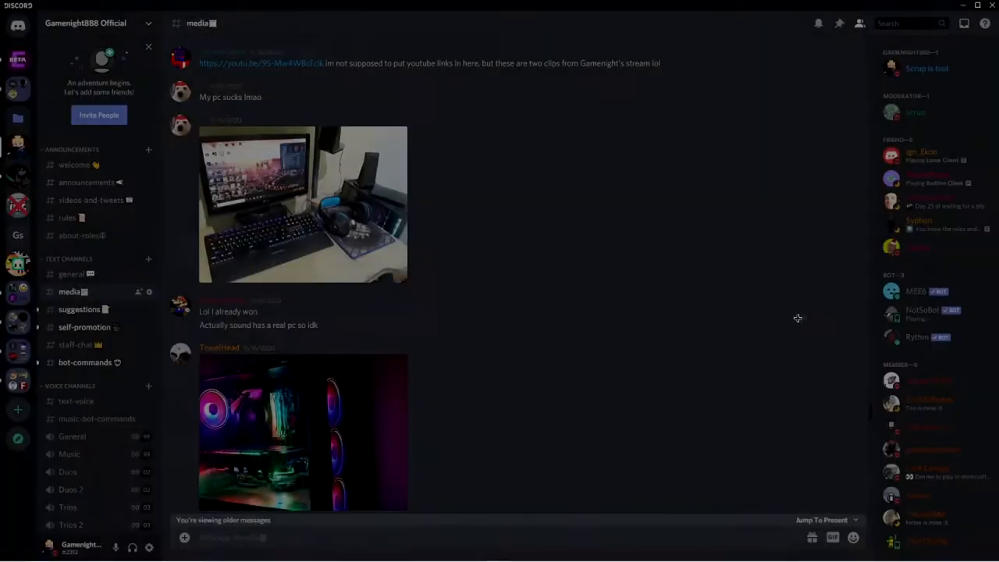
View the RGB-lit PC case photo full size, then scroll on to the honeycomb mouse post.
left_click(287, 443)
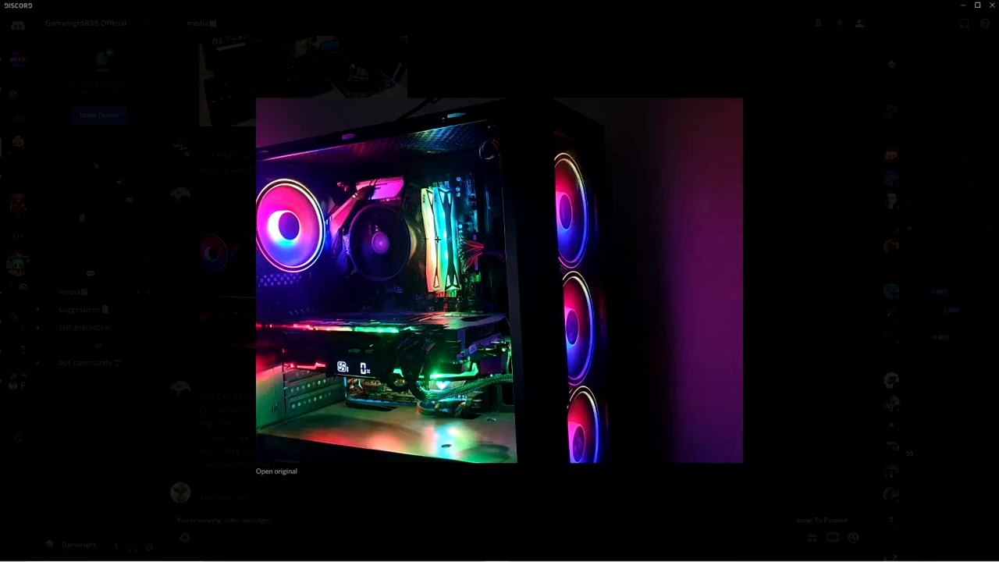
left_click(776, 274)
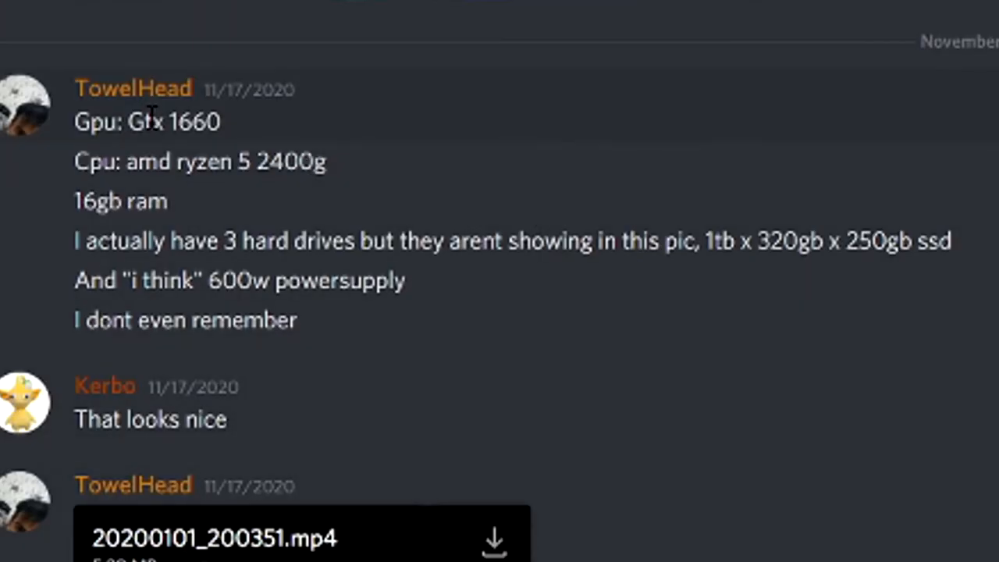
mouse_move(496, 346)
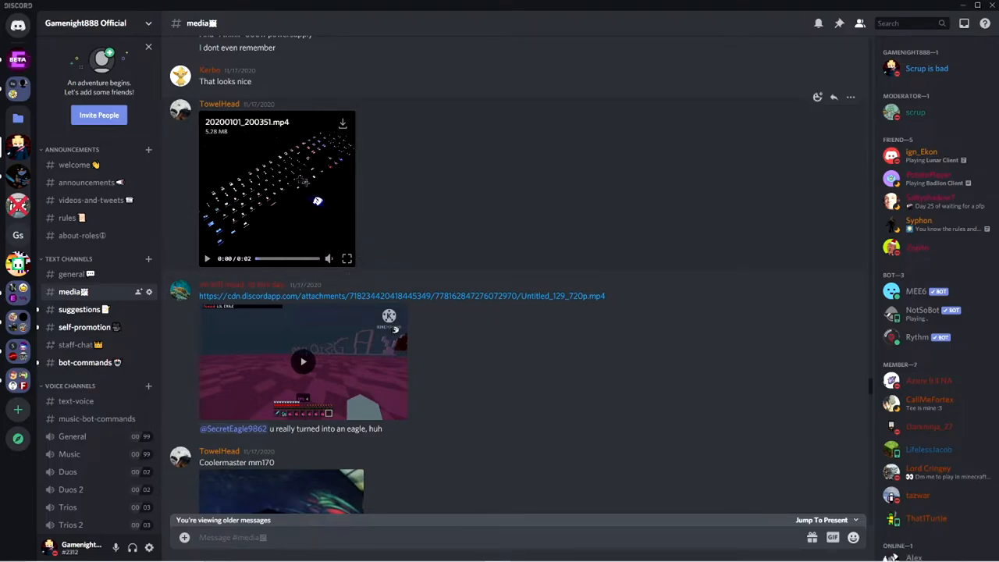
scroll("down", 3)
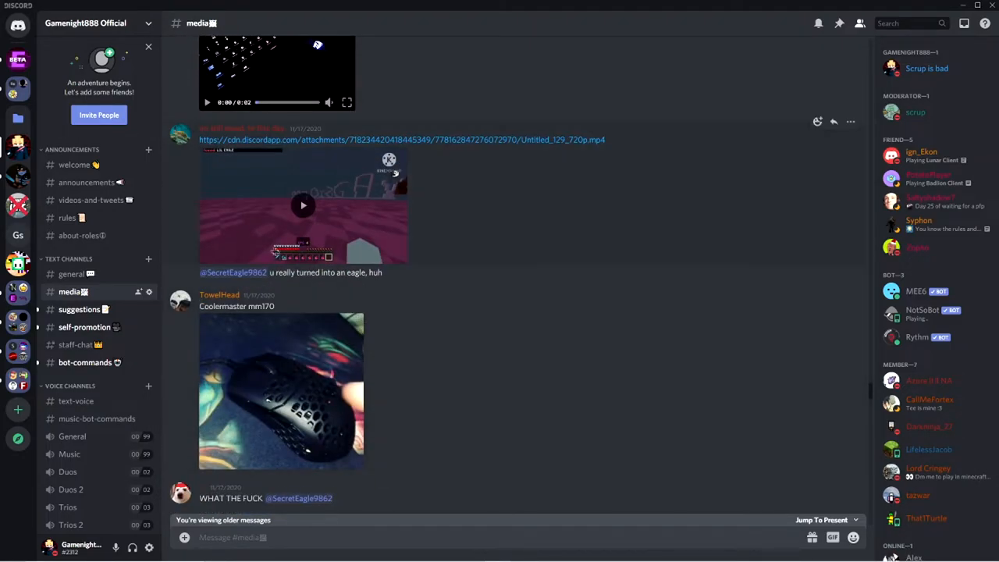
scroll("down", 3)
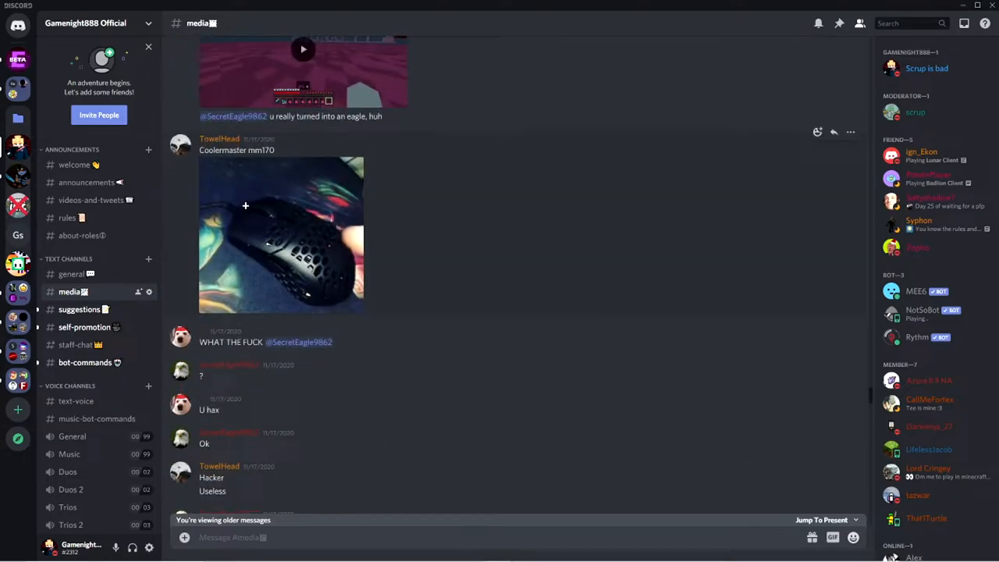
mouse_move(238, 206)
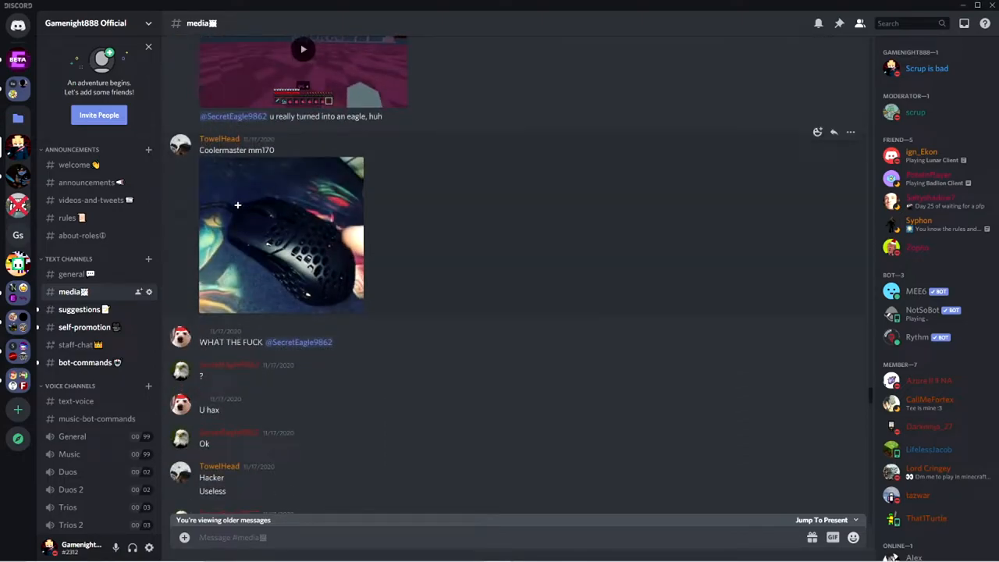
Enlarge the pink toy laptop photo from the media channel.
left_click(281, 234)
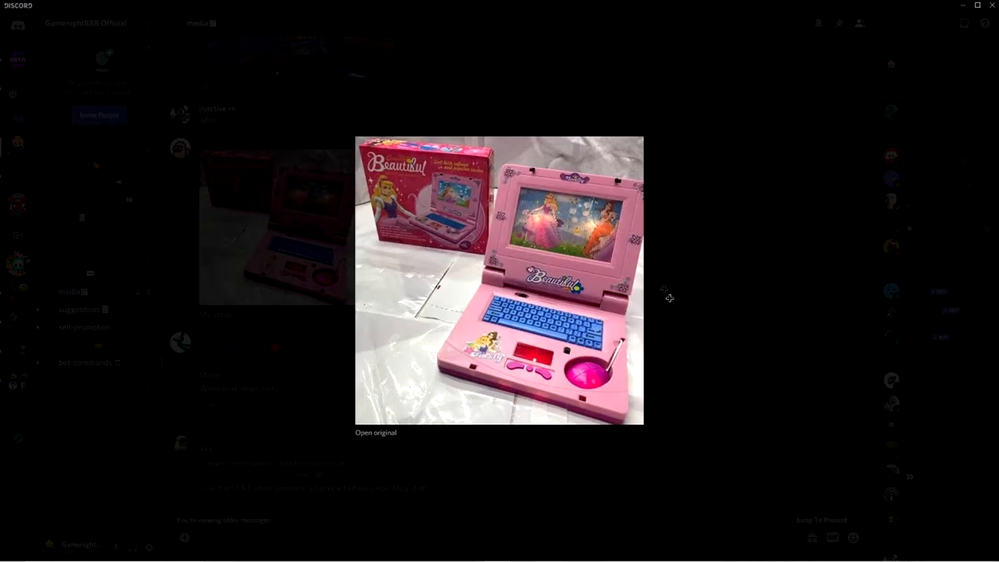
mouse_move(543, 181)
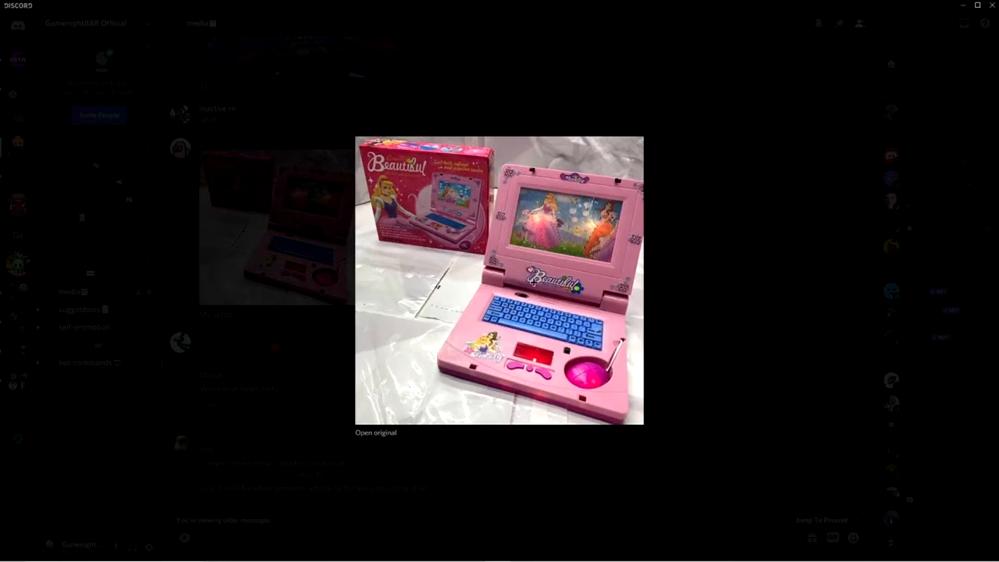
mouse_move(483, 271)
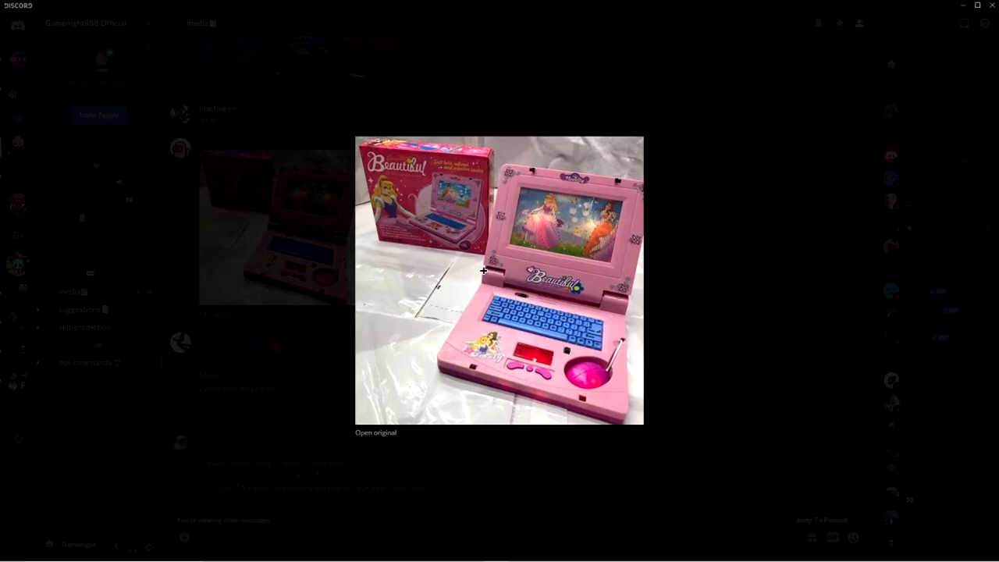
mouse_move(509, 274)
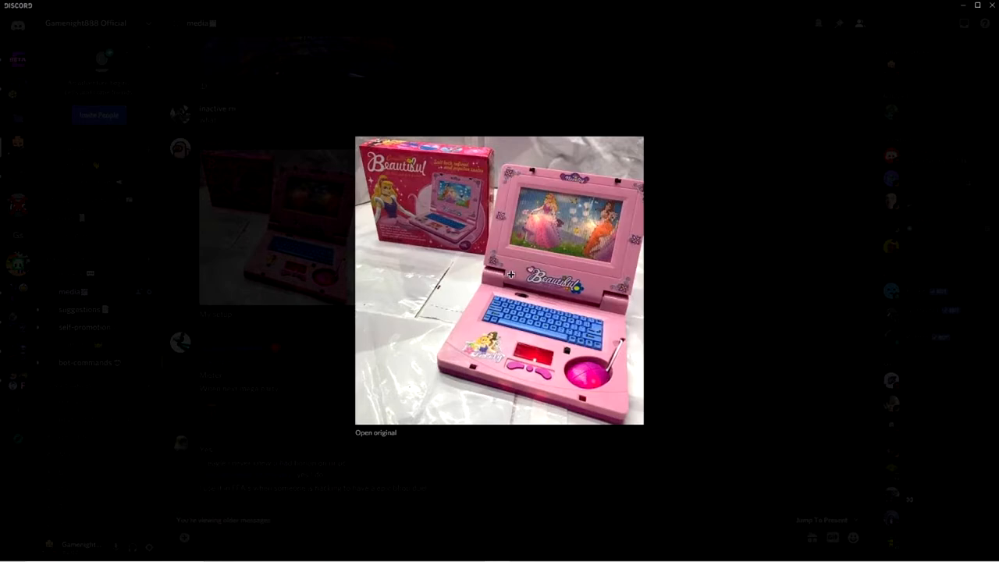
mouse_move(477, 191)
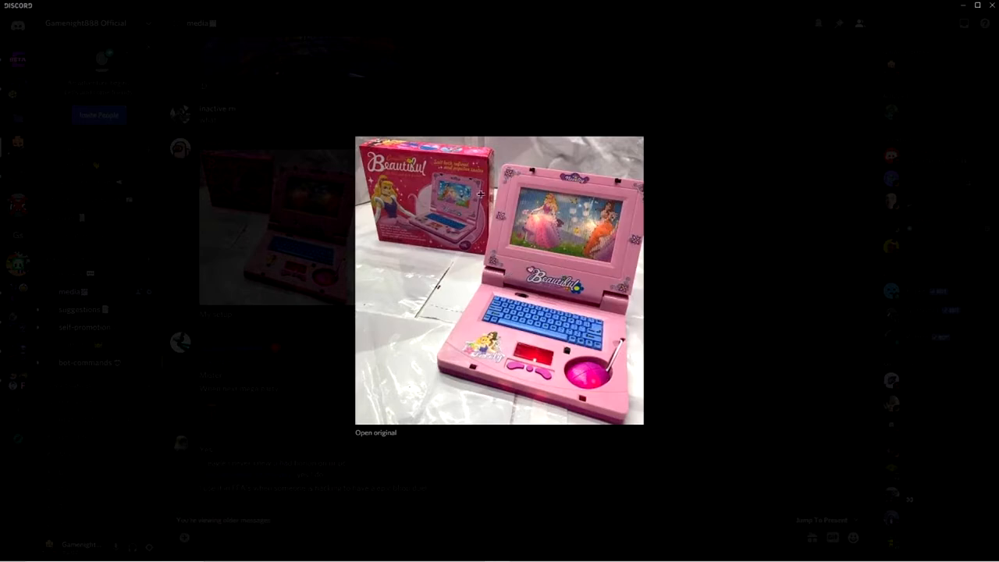
mouse_move(777, 209)
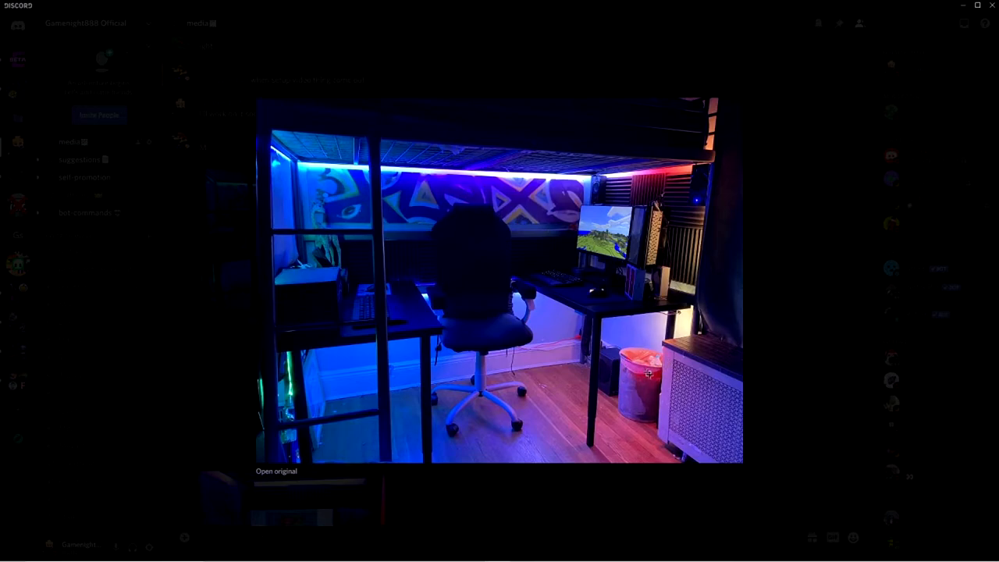
mouse_move(645, 222)
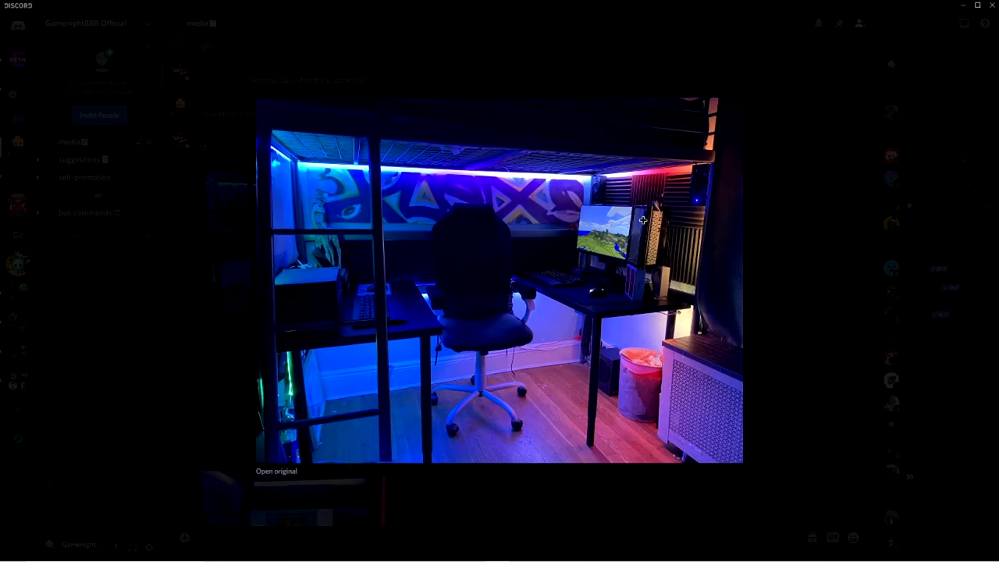
Enlarge the next setup photo, then the middle giraffe-desk photo at full size.
left_click(576, 381)
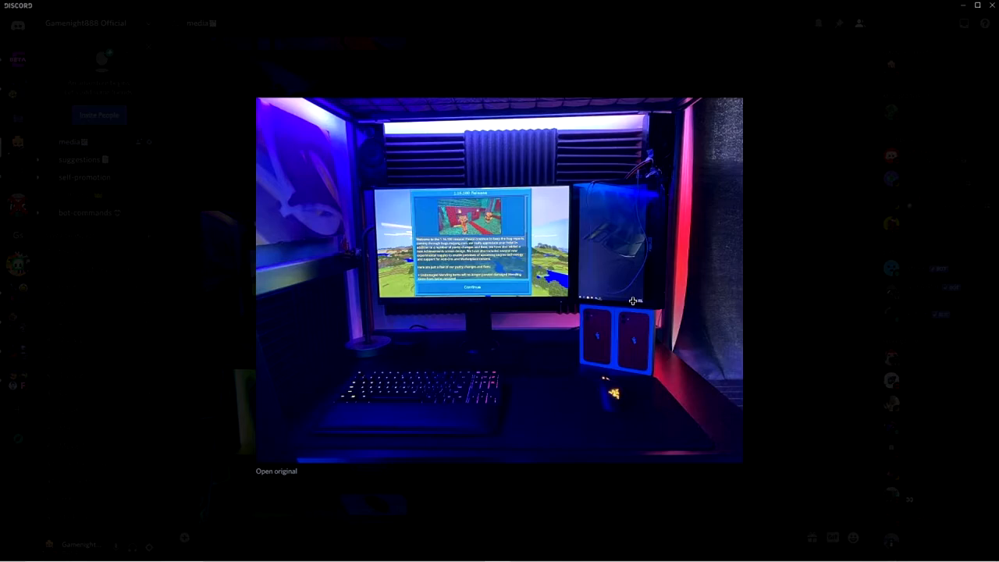
mouse_move(826, 321)
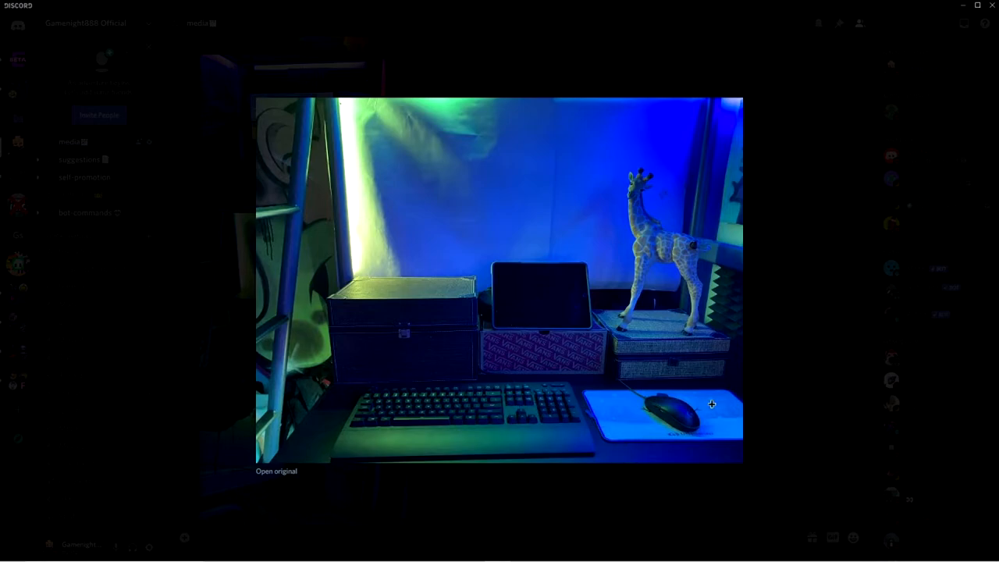
mouse_move(627, 381)
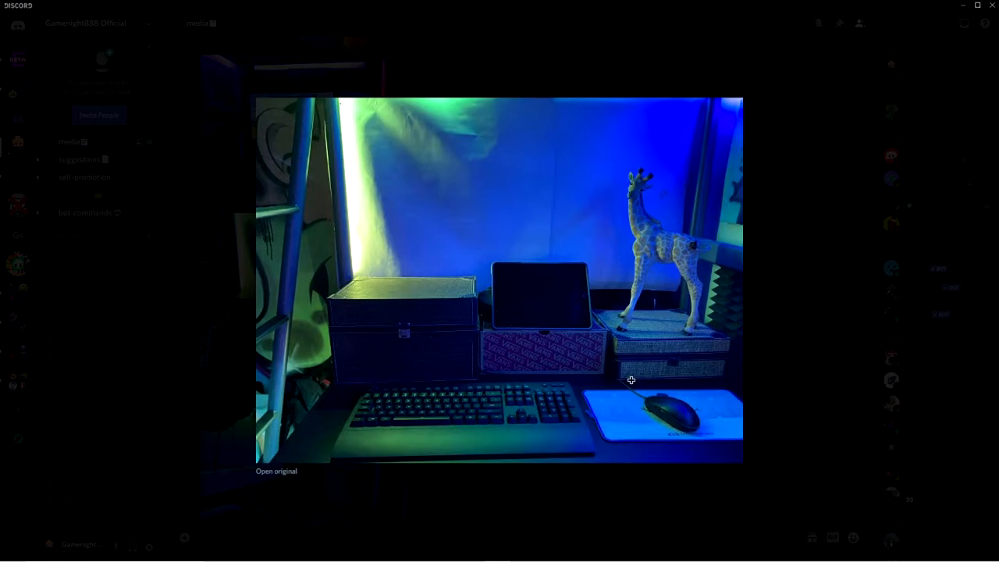
mouse_move(719, 272)
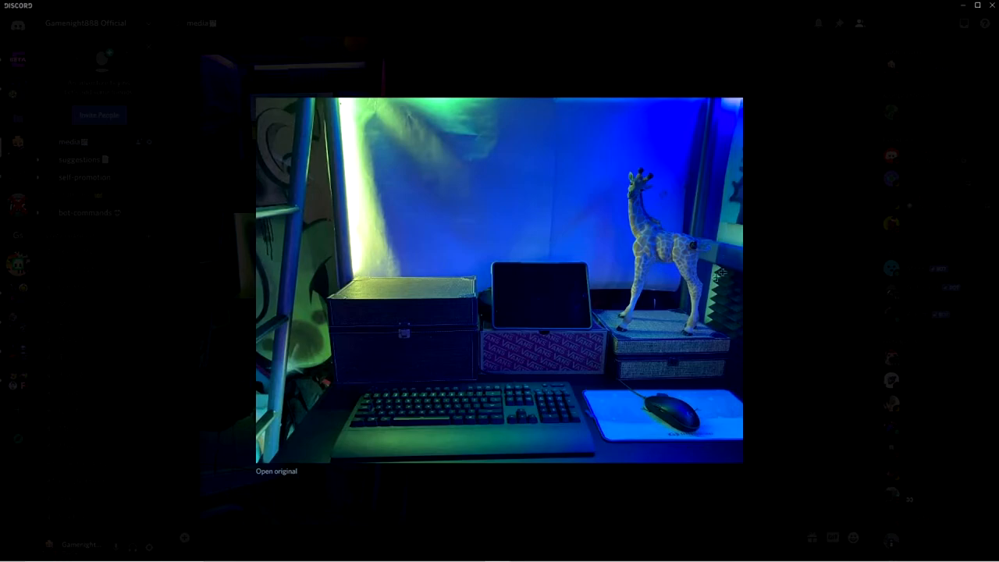
mouse_move(626, 184)
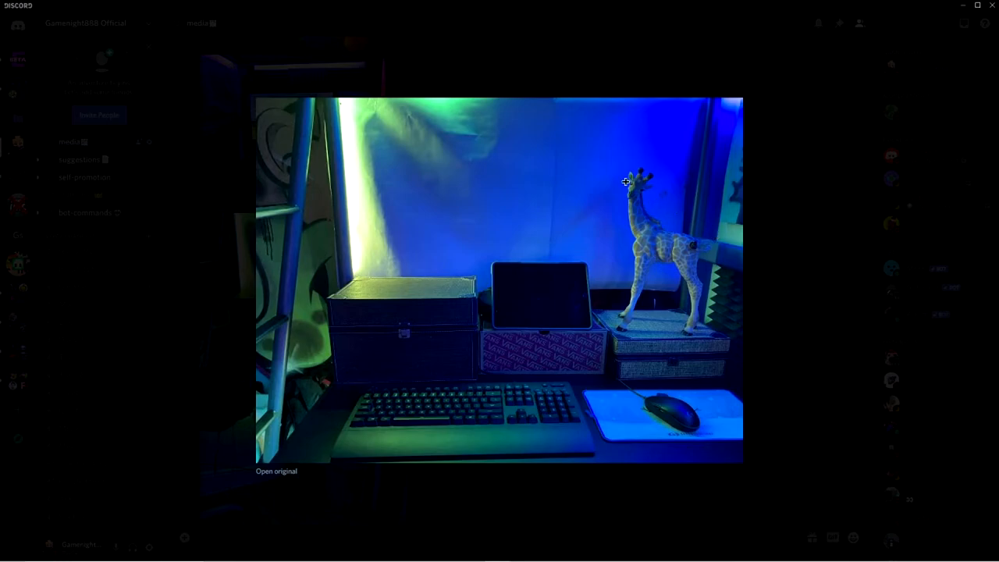
mouse_move(637, 199)
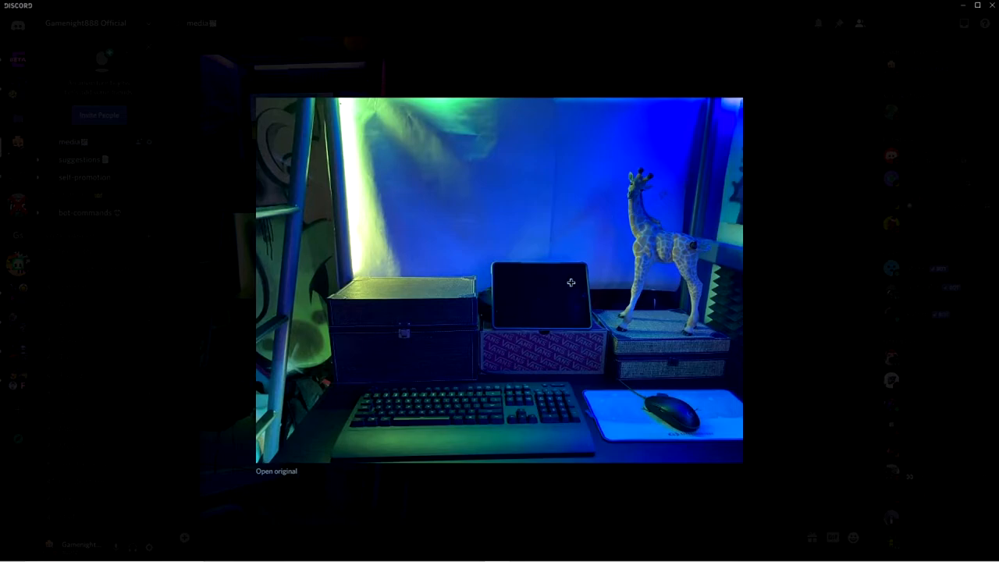
mouse_move(621, 368)
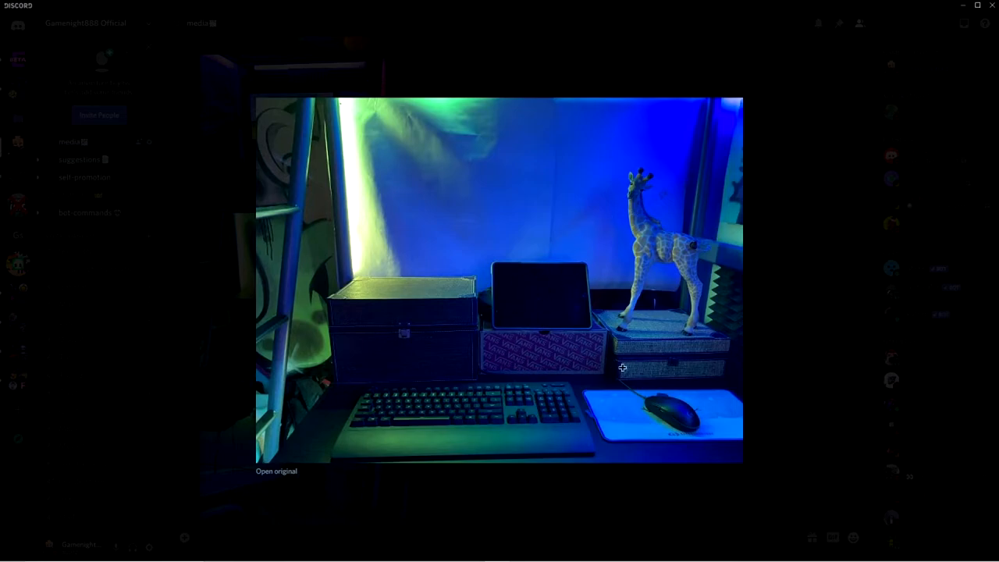
mouse_move(780, 348)
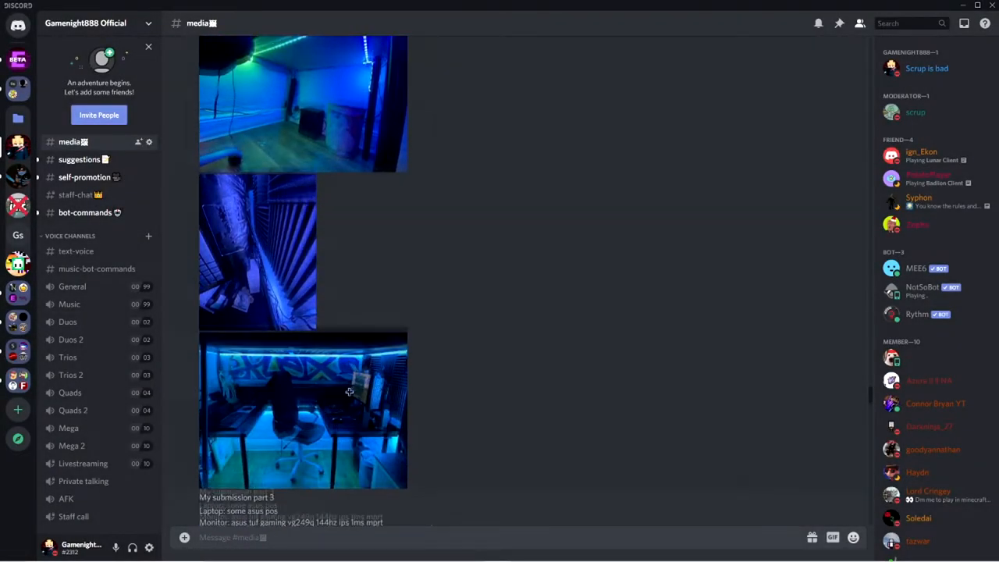
left_click(257, 250)
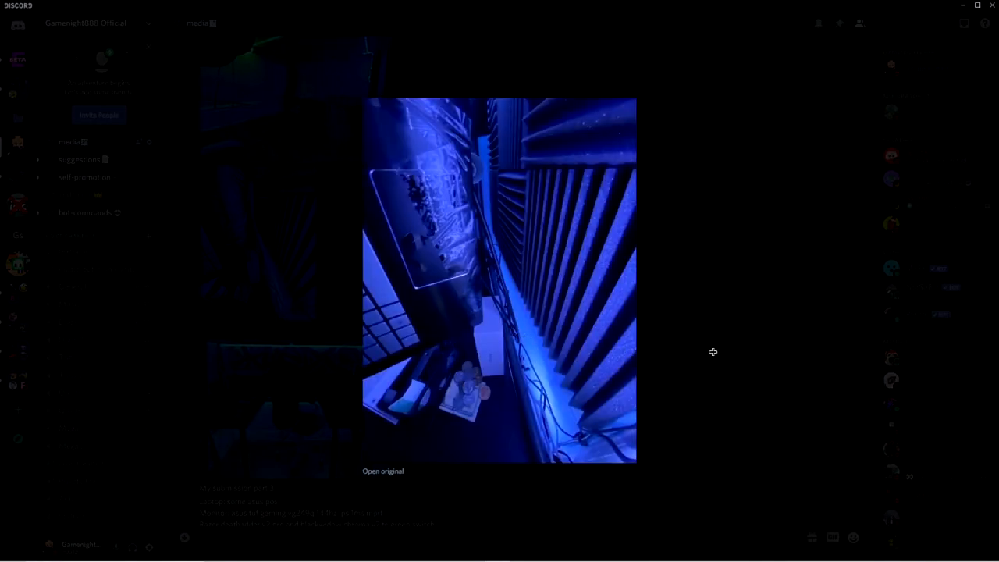
mouse_move(569, 403)
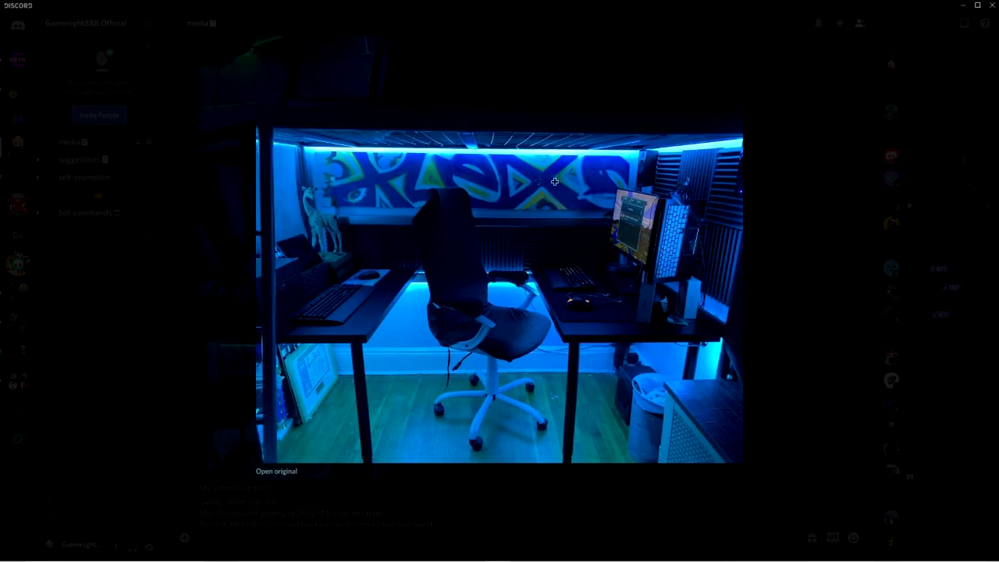
mouse_move(799, 271)
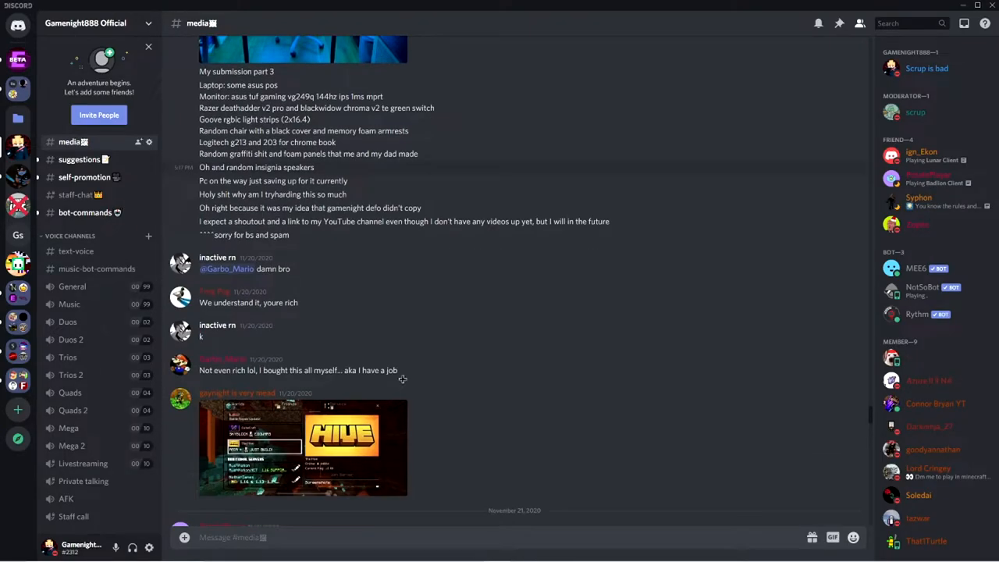
scroll("down", 3)
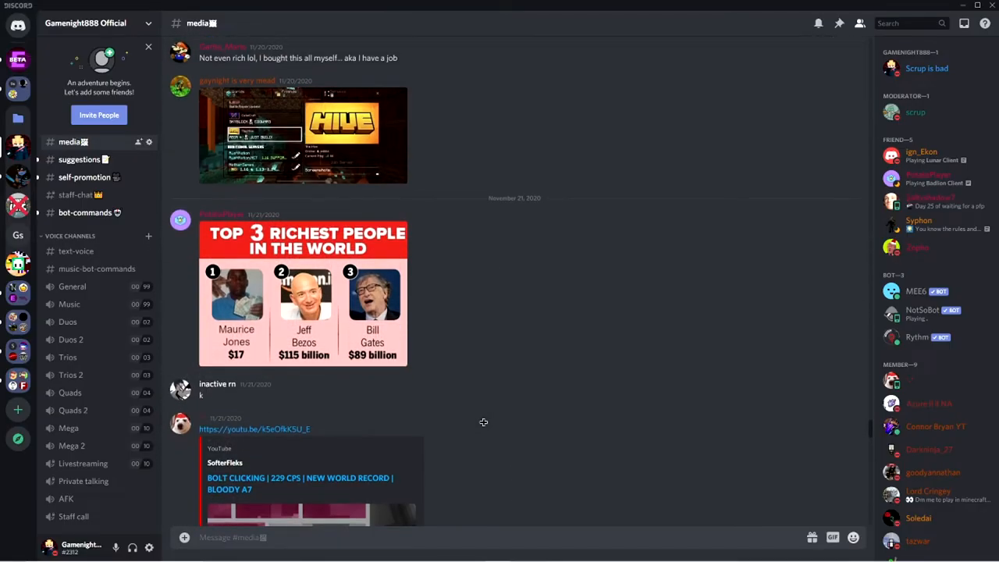
left_click(78, 159)
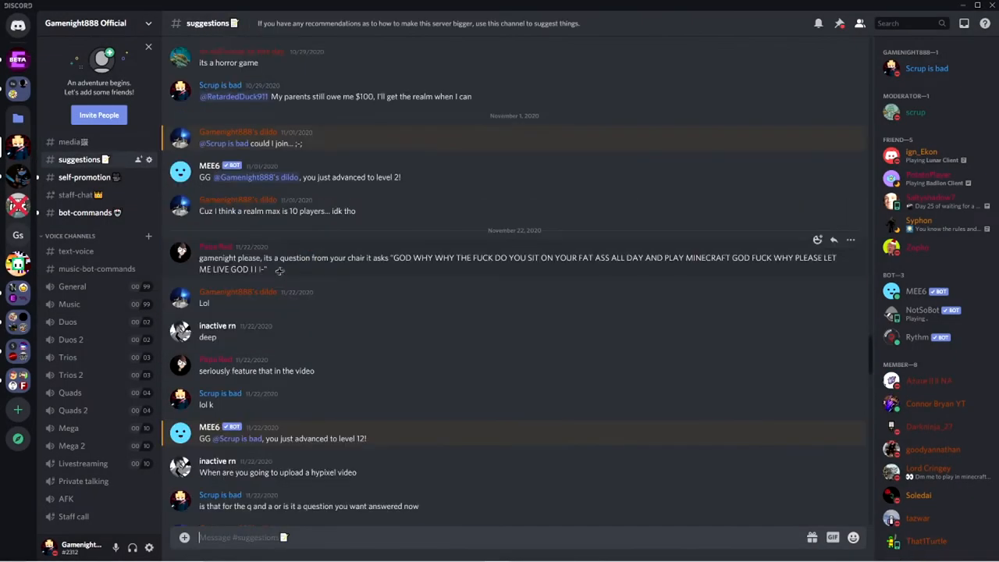
mouse_move(295, 268)
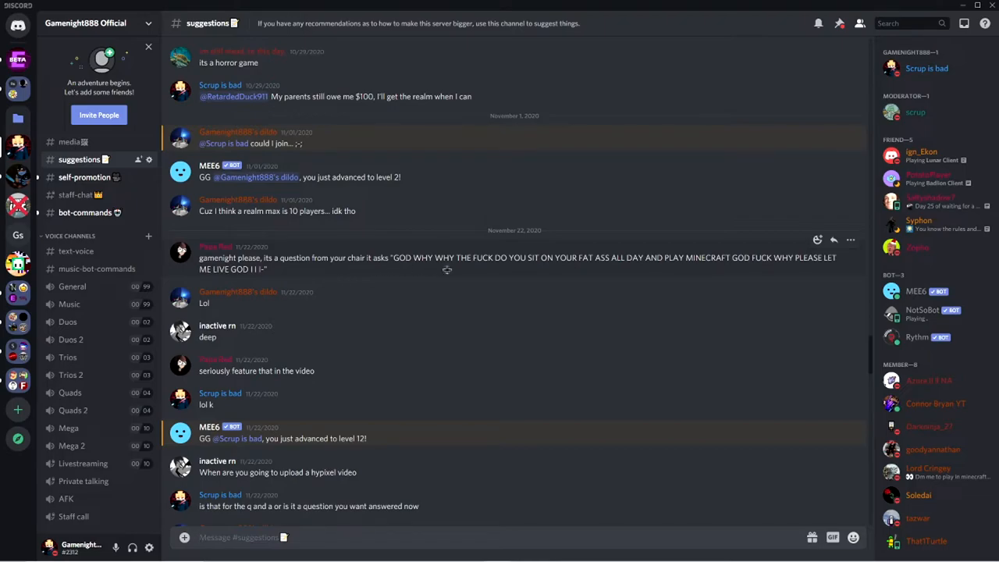
mouse_move(565, 273)
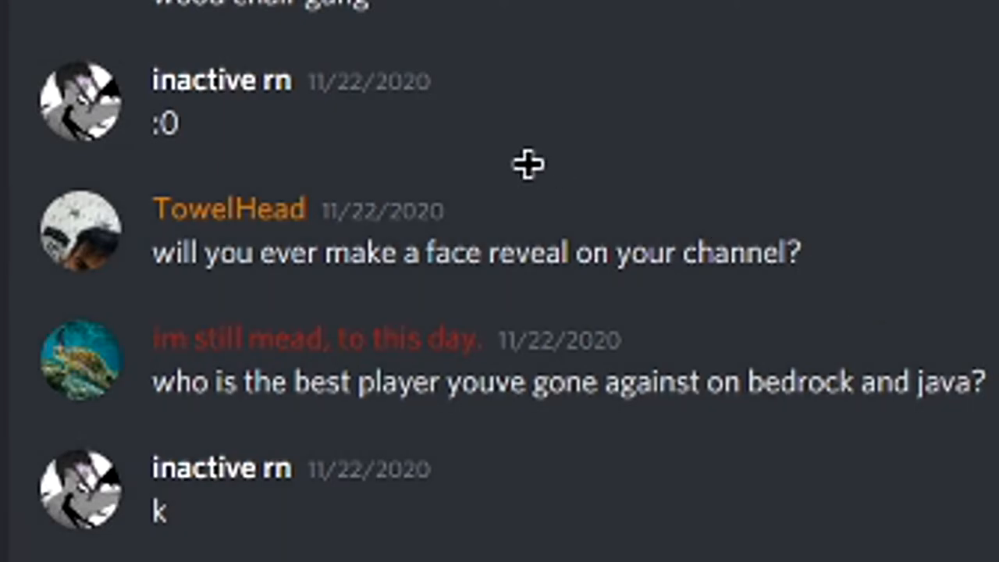
mouse_move(556, 313)
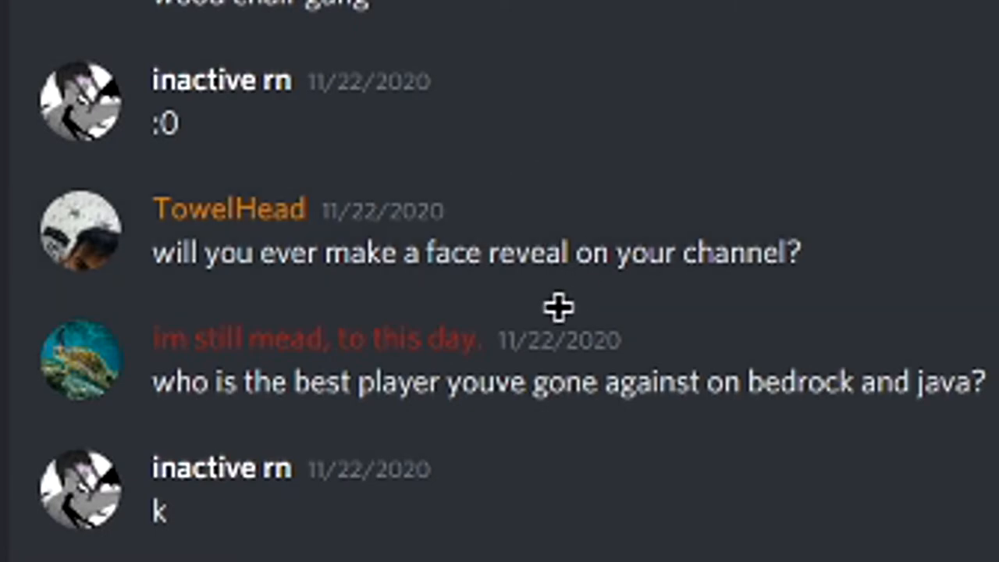
mouse_move(549, 309)
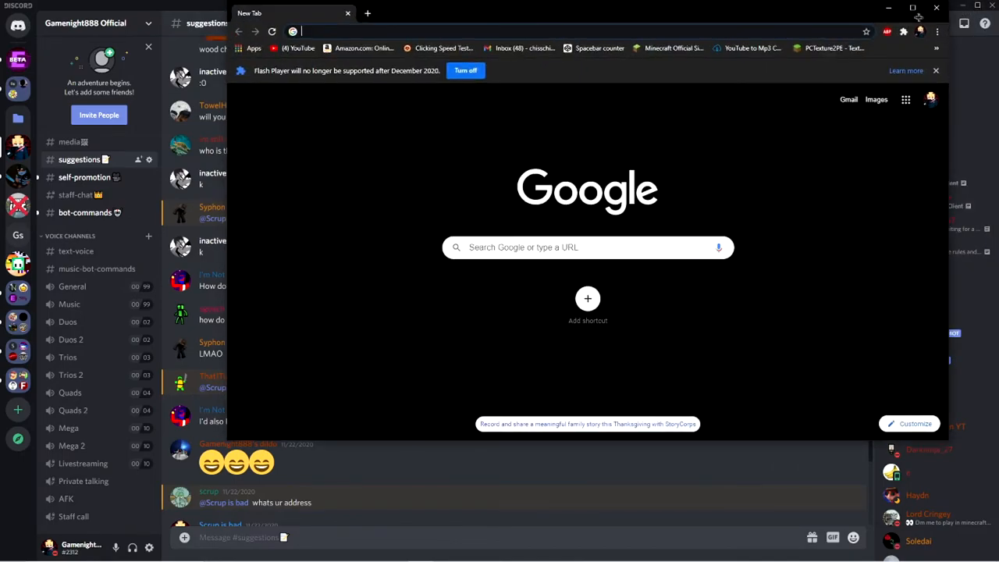
Search 'how to change the meta of a mcpack', expand a related question and read the republicworld crafting-table article.
type("how to change the meta of a mcpack")
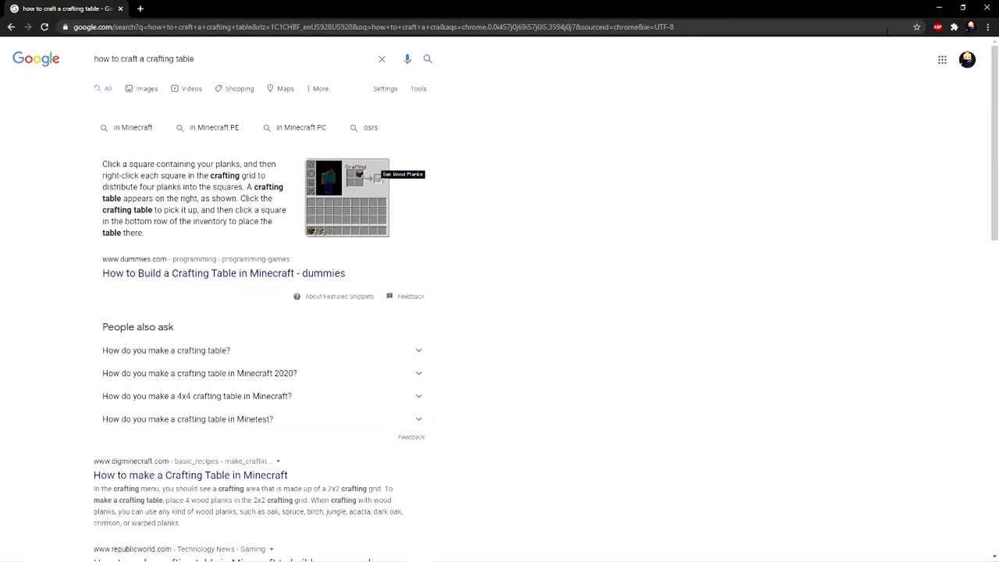
left_click(171, 350)
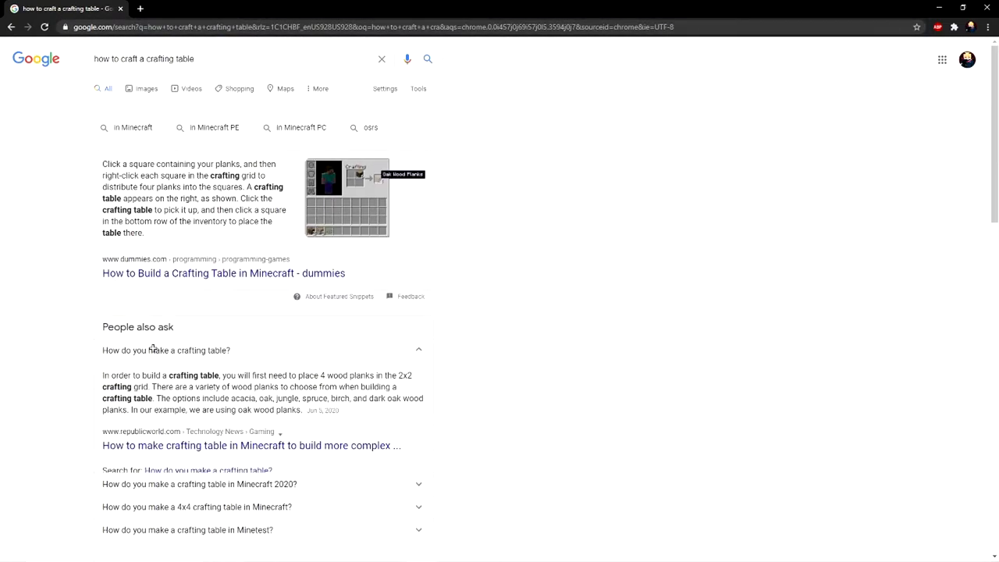
scroll("down", 3)
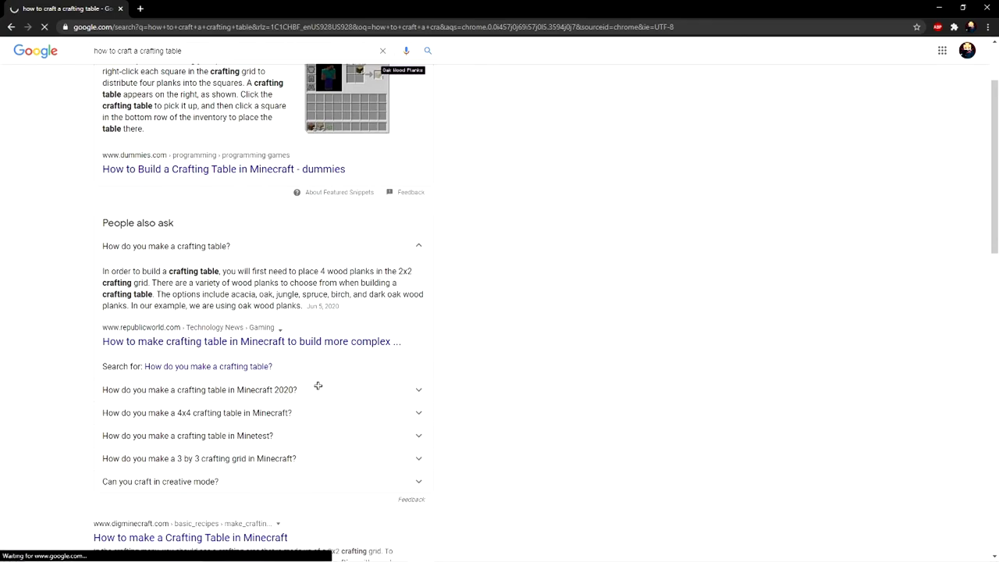
left_click(253, 342)
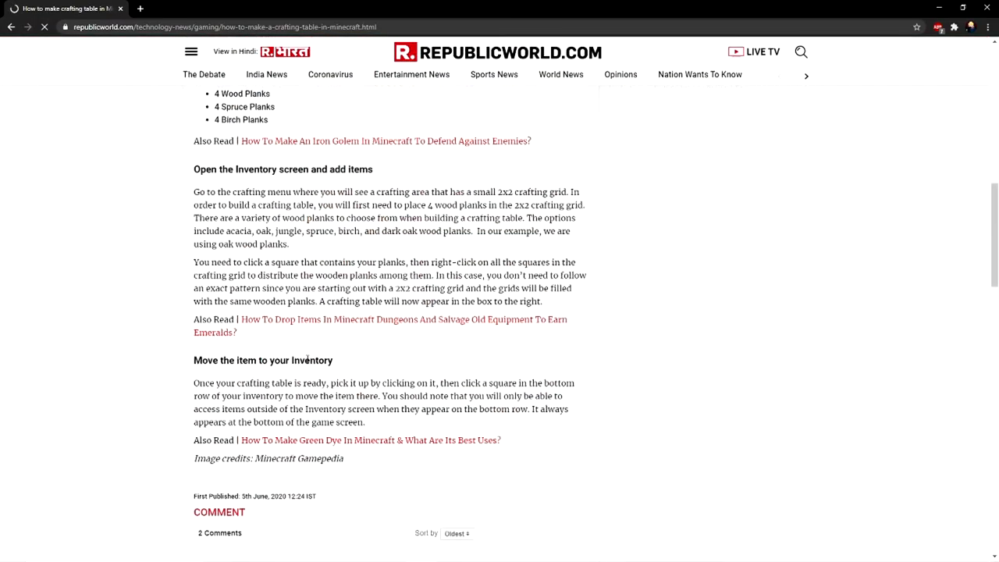
scroll("down", 3)
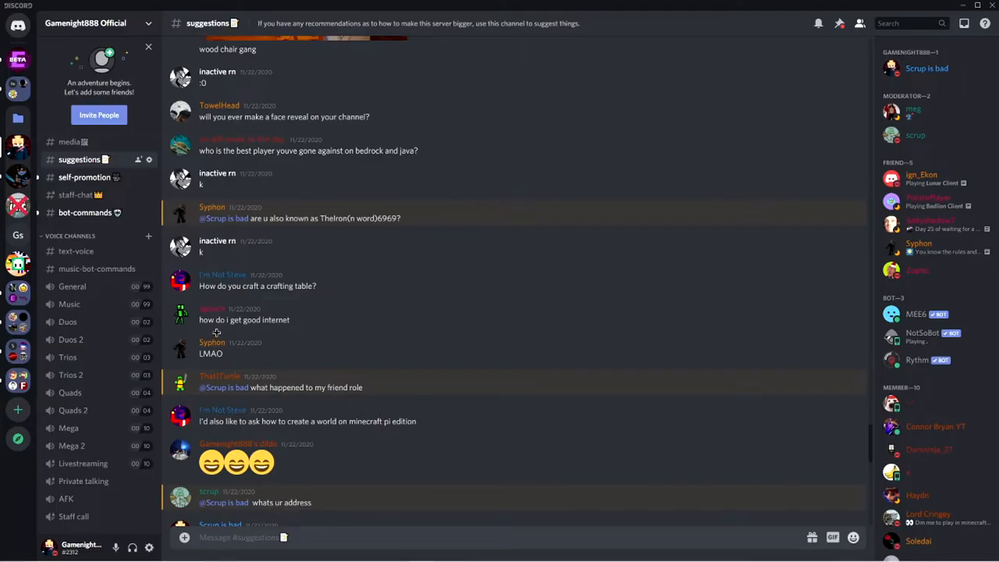
mouse_move(267, 334)
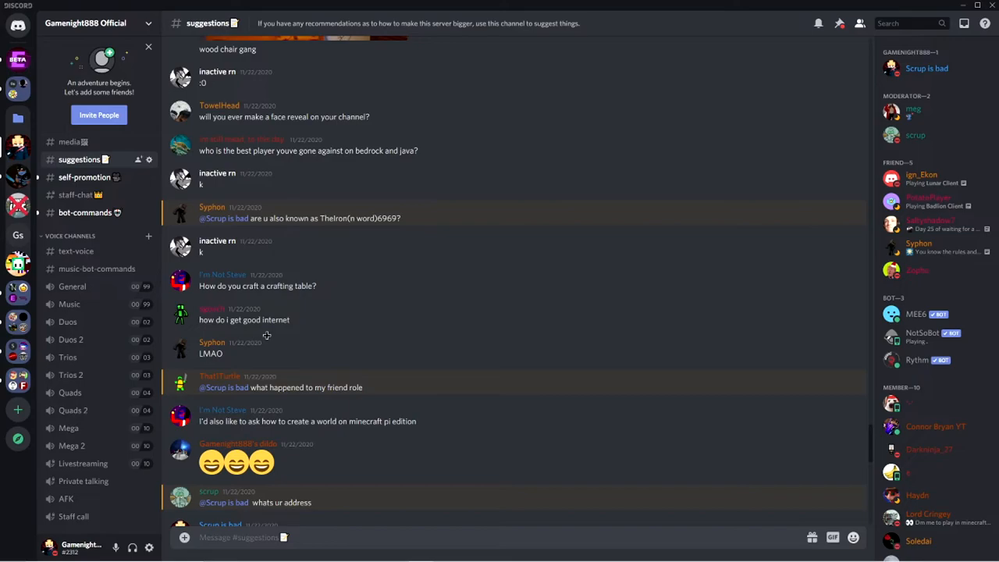
Scroll down the Discord suggestions channel after leaving the browser.
scroll("down", 3)
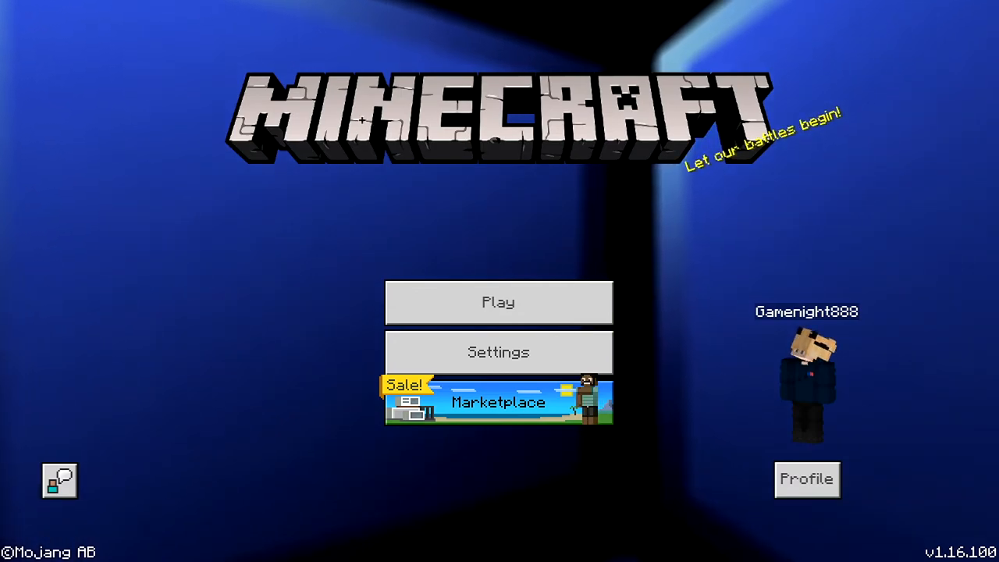
mouse_move(624, 219)
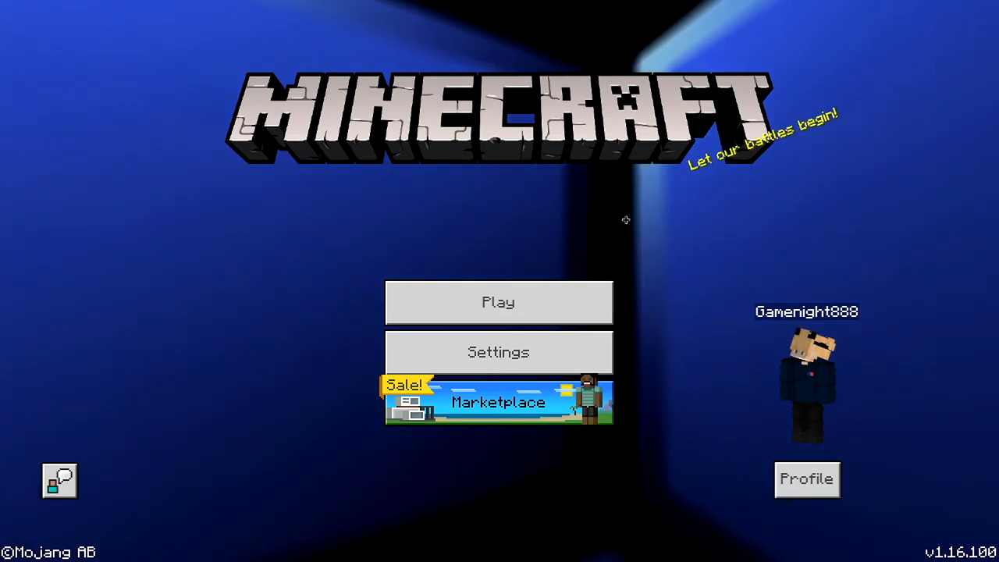
Start a blank new Minecraft world from Play and begin naming it 'fuc'.
left_click(497, 303)
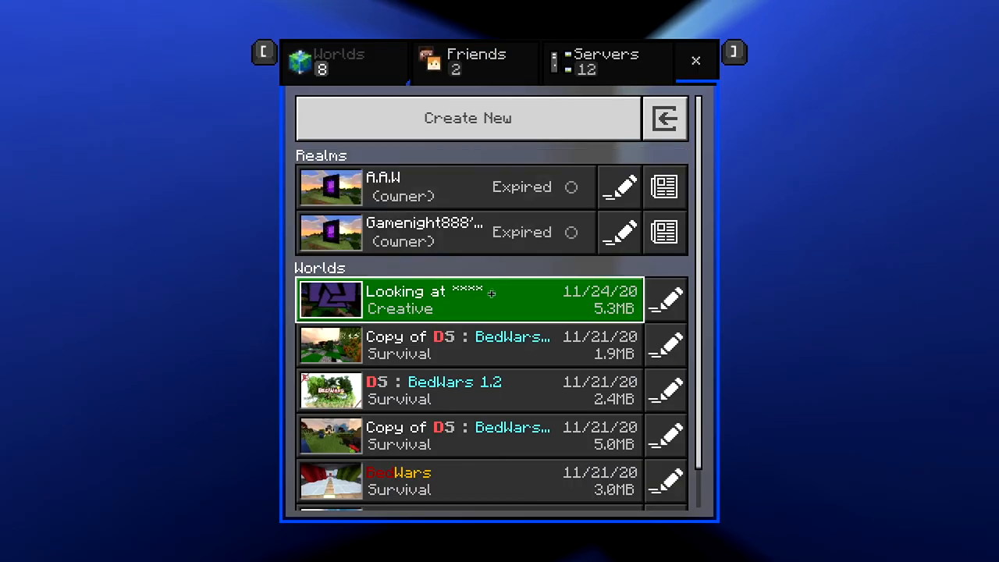
left_click(468, 119)
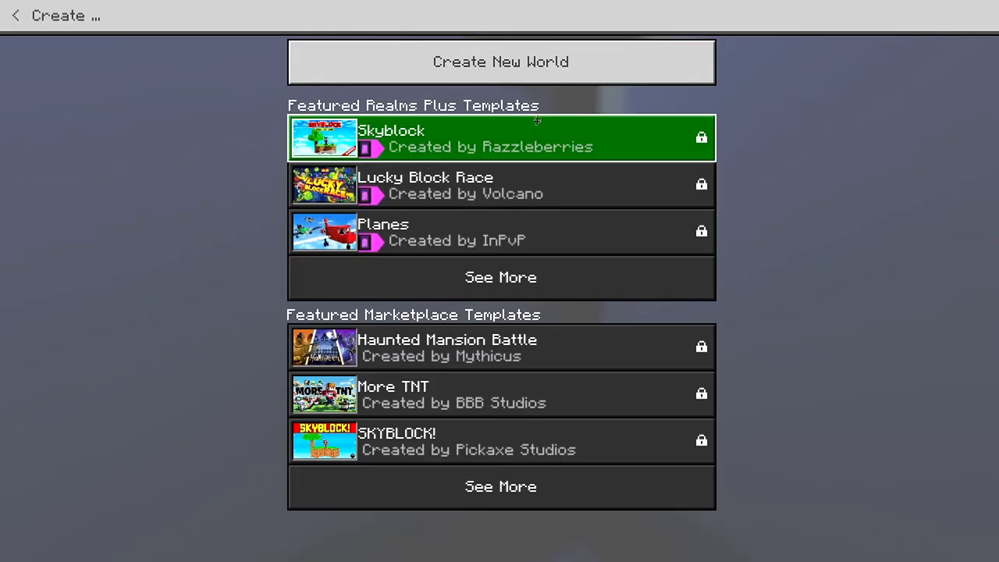
left_click(499, 62)
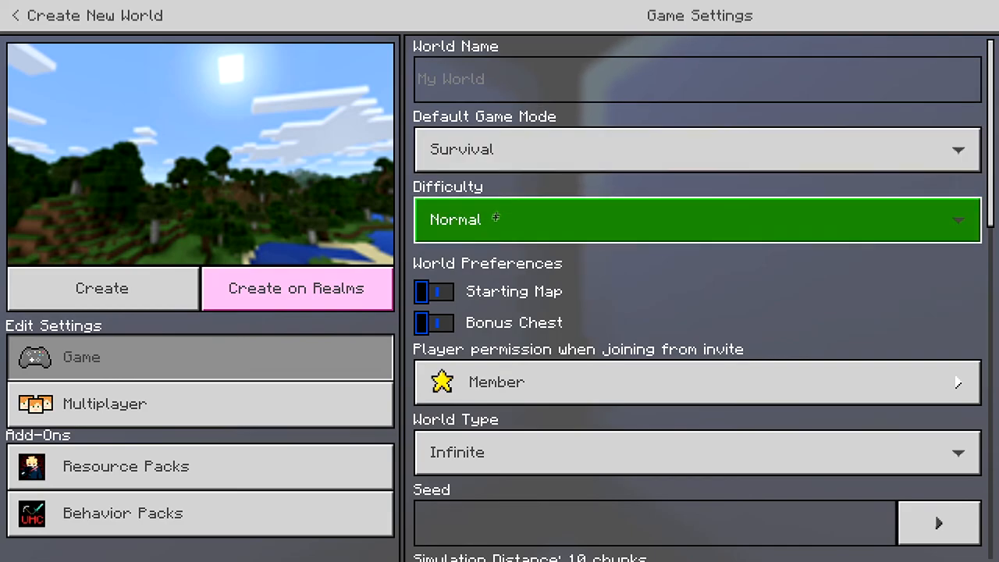
left_click(696, 218)
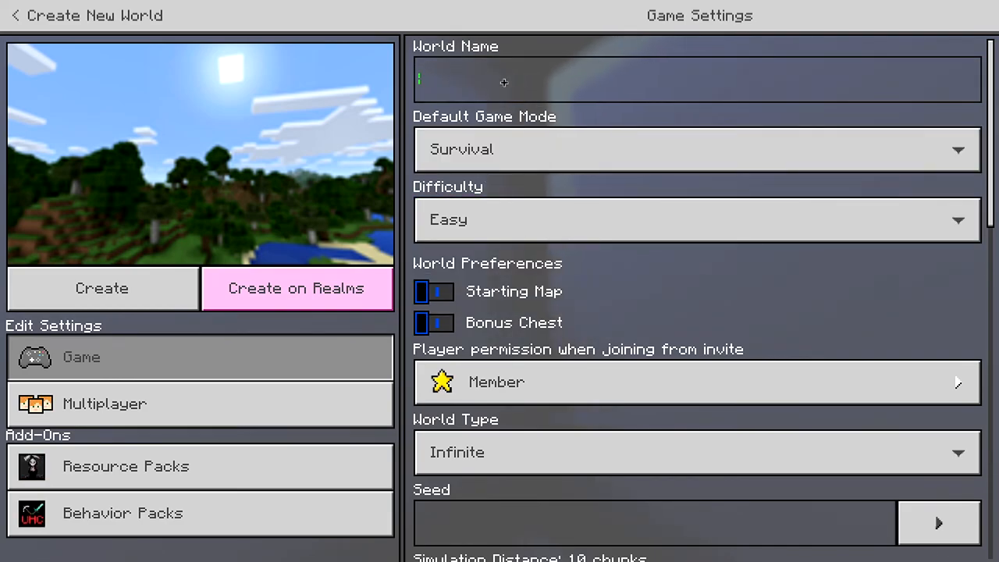
type("fuck tape")
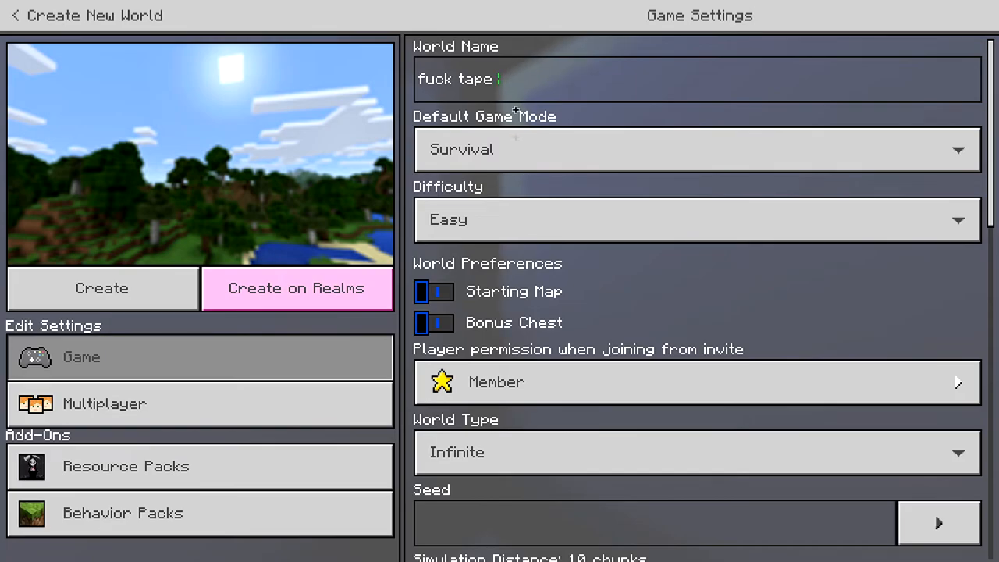
Scroll through the world's game settings and toggle the Friendly Fire option.
scroll("down", 3)
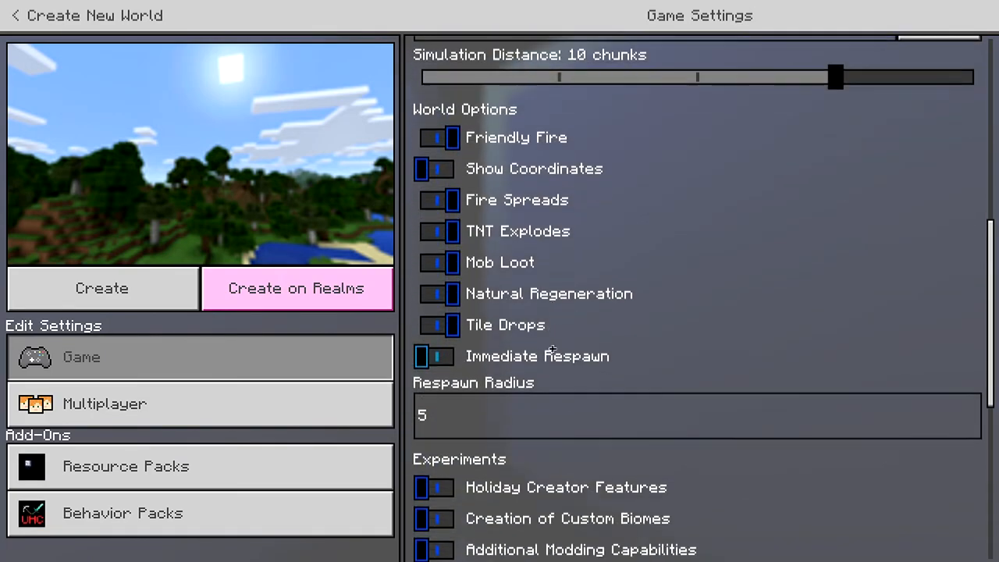
scroll("down", 3)
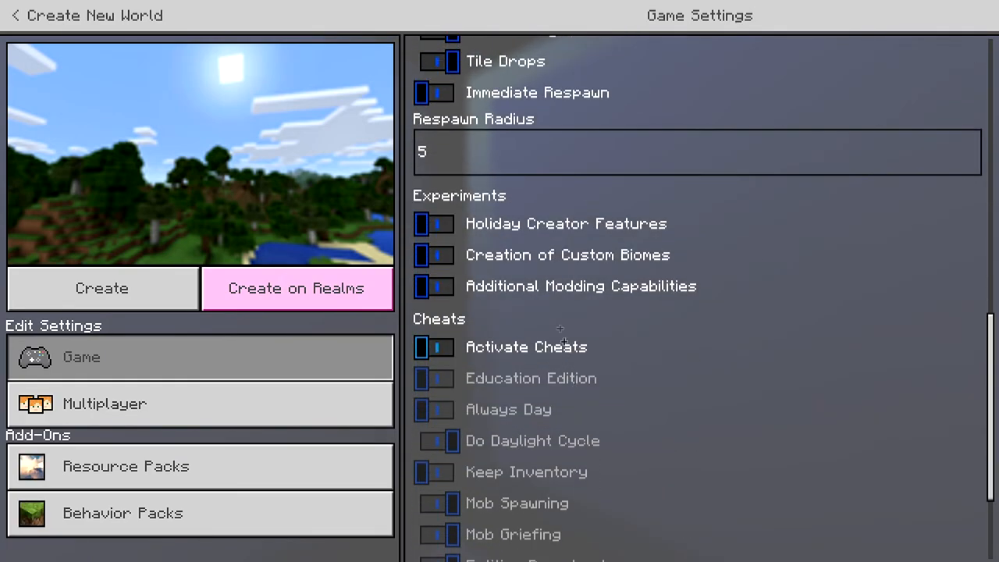
scroll("down", 3)
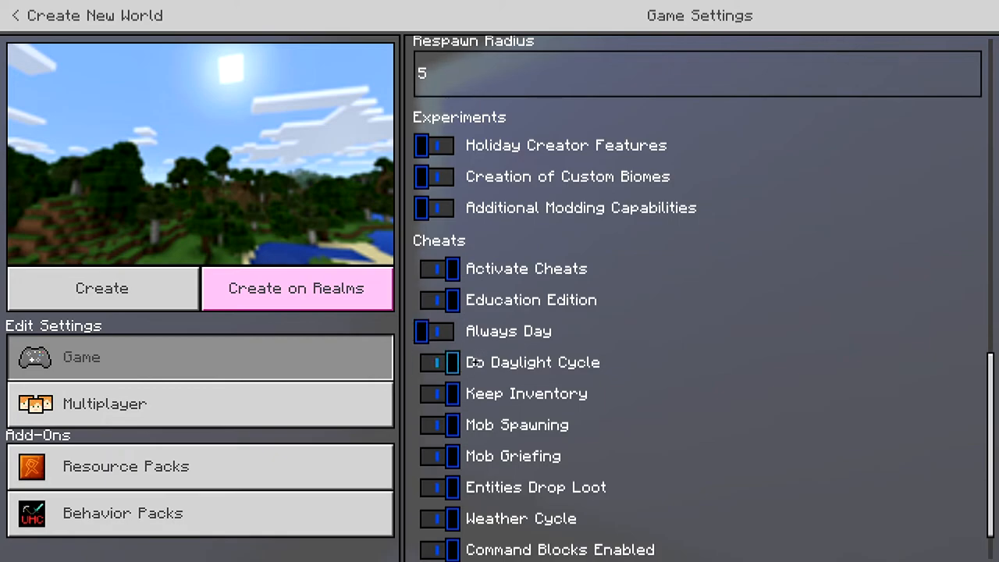
scroll("down", 3)
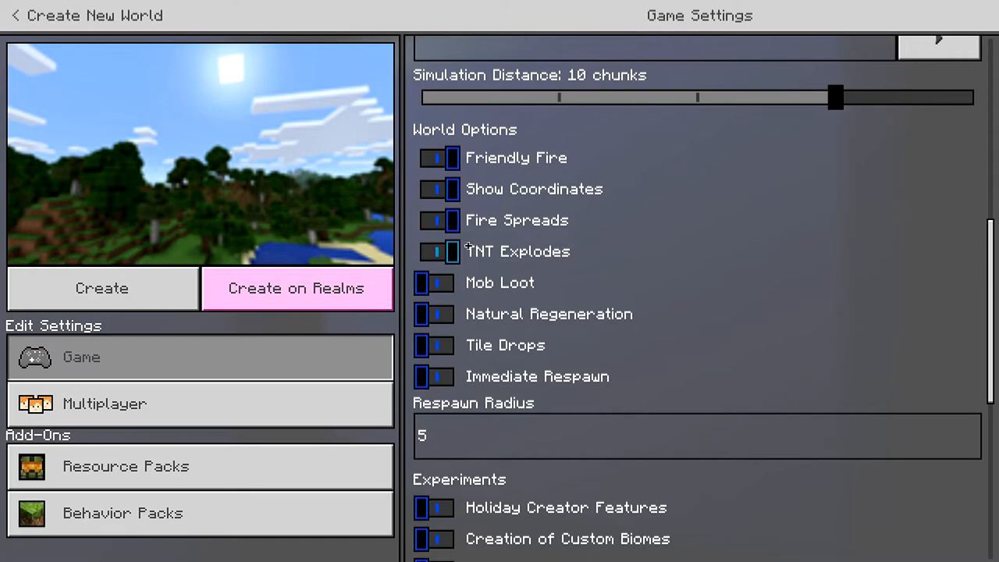
left_click(439, 157)
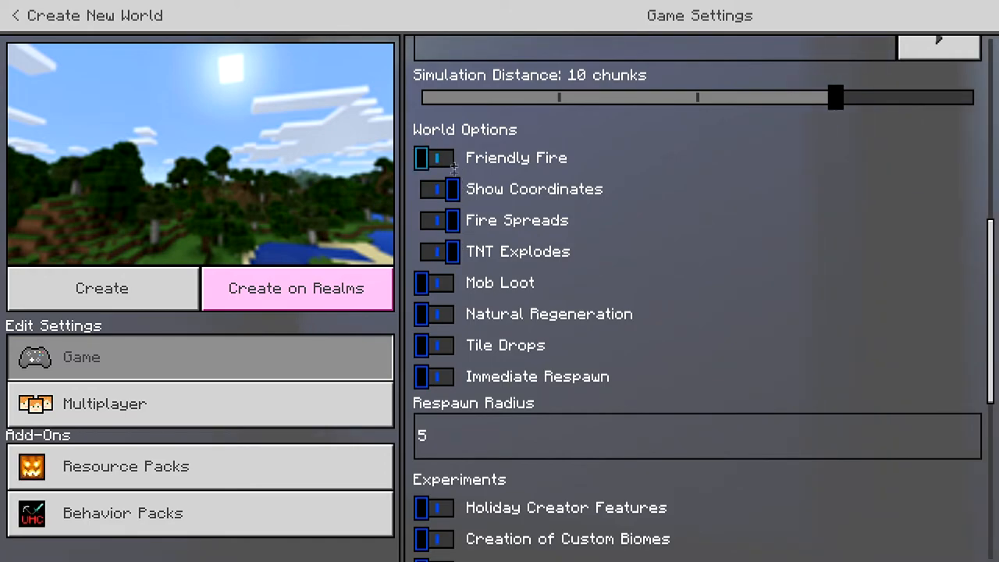
scroll("up", 3)
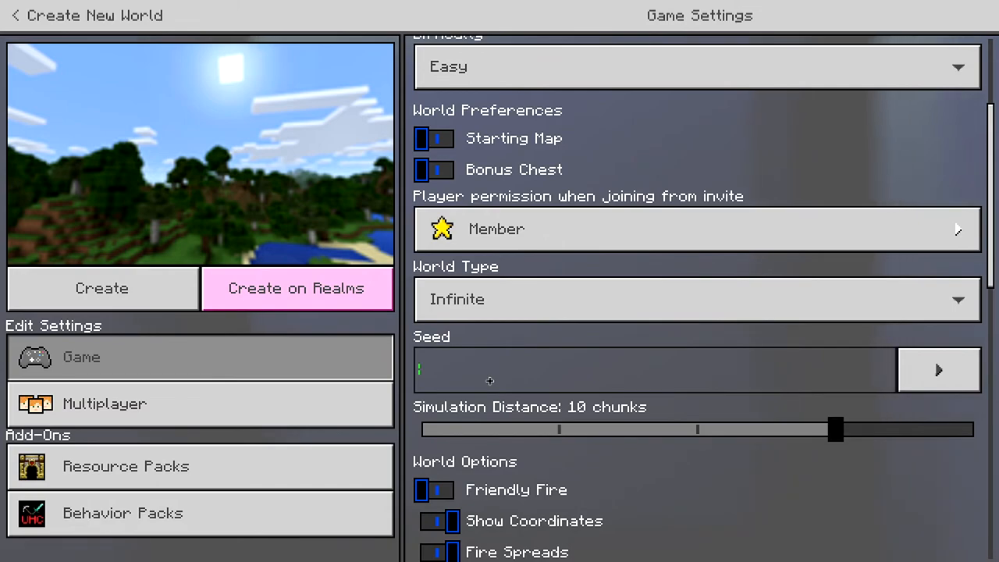
Finish the name, enter keyboard-mash seed '45erd6yoilkdtciok tg.jmki' and create the world.
type("u")
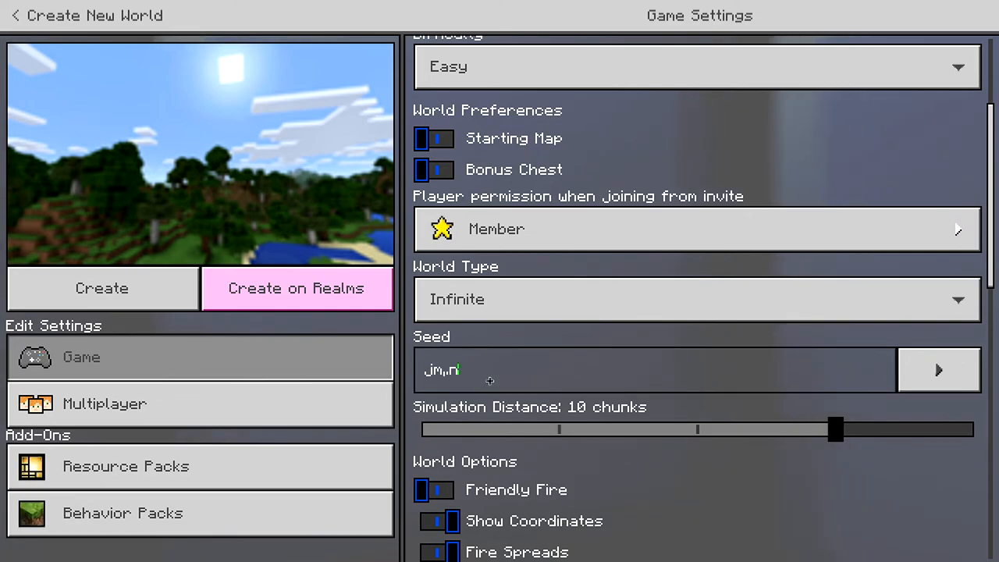
type("45erd6yoilkdtciok tg.jmki")
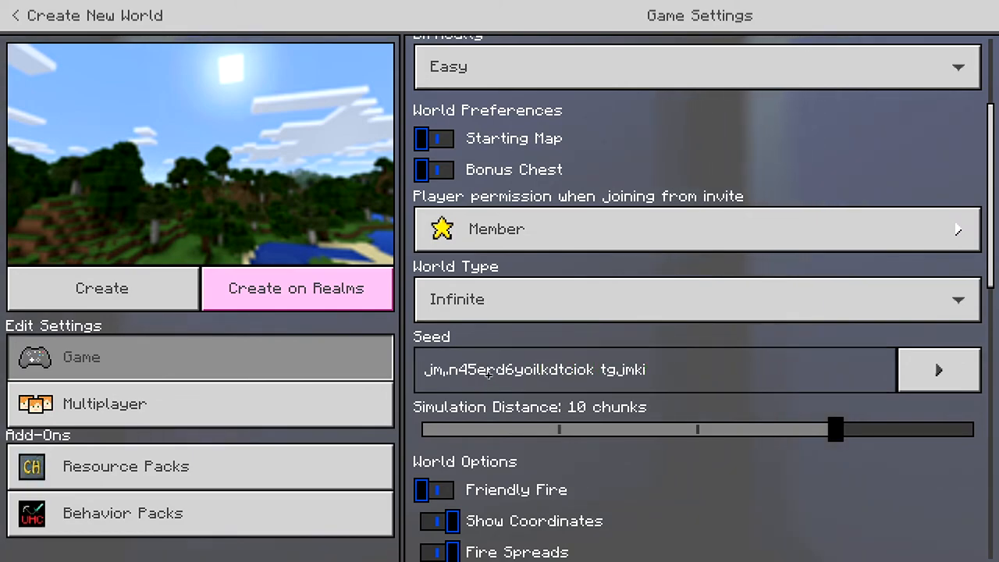
left_click(101, 287)
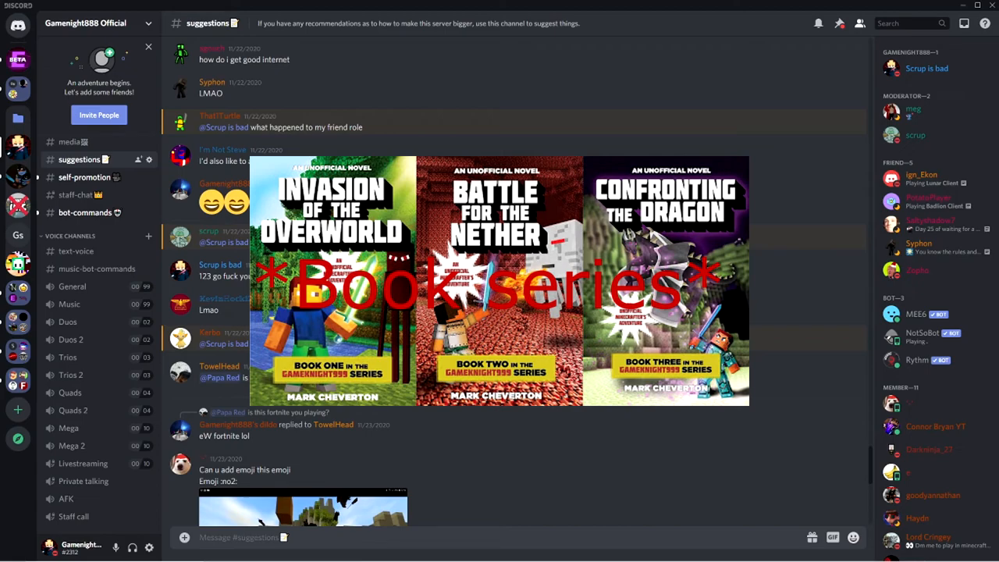
Expand the collapsed channel categories and read through the announcements channel.
scroll("down", 3)
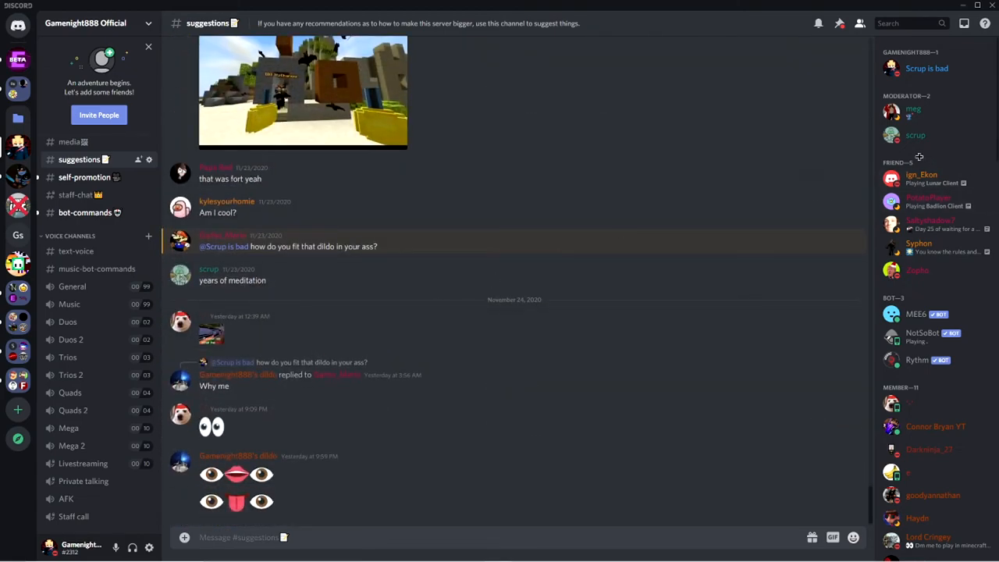
left_click(72, 149)
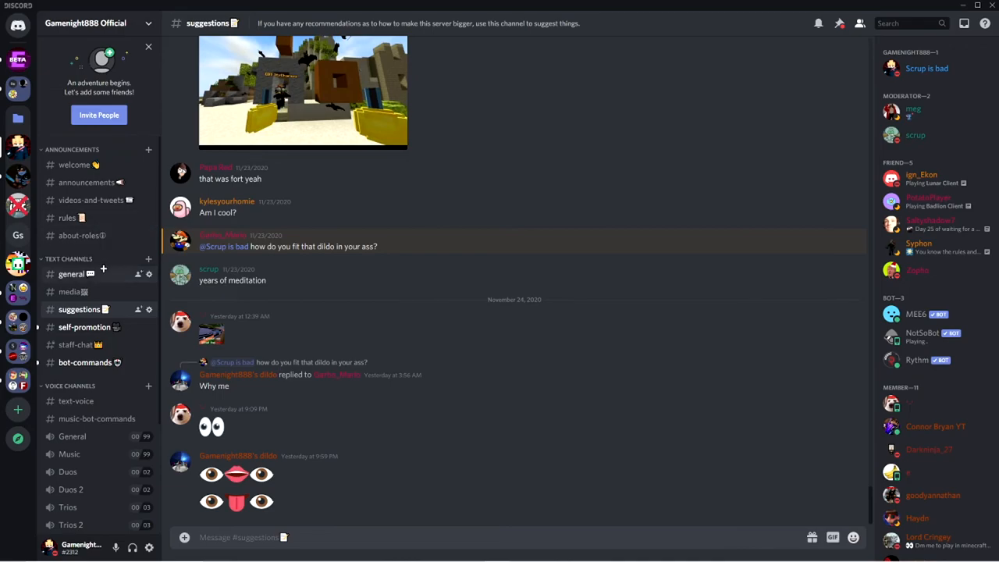
left_click(86, 181)
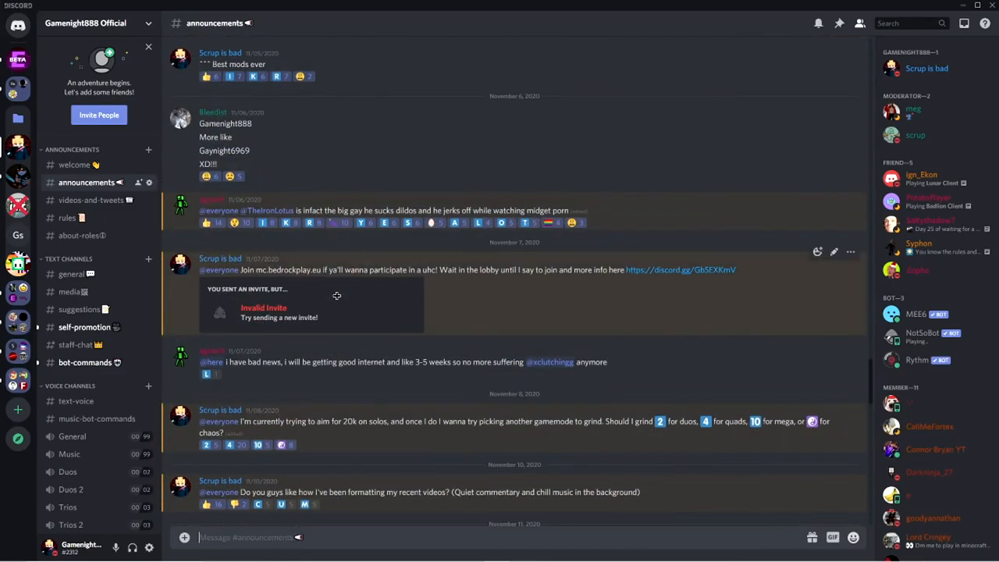
scroll("down", 3)
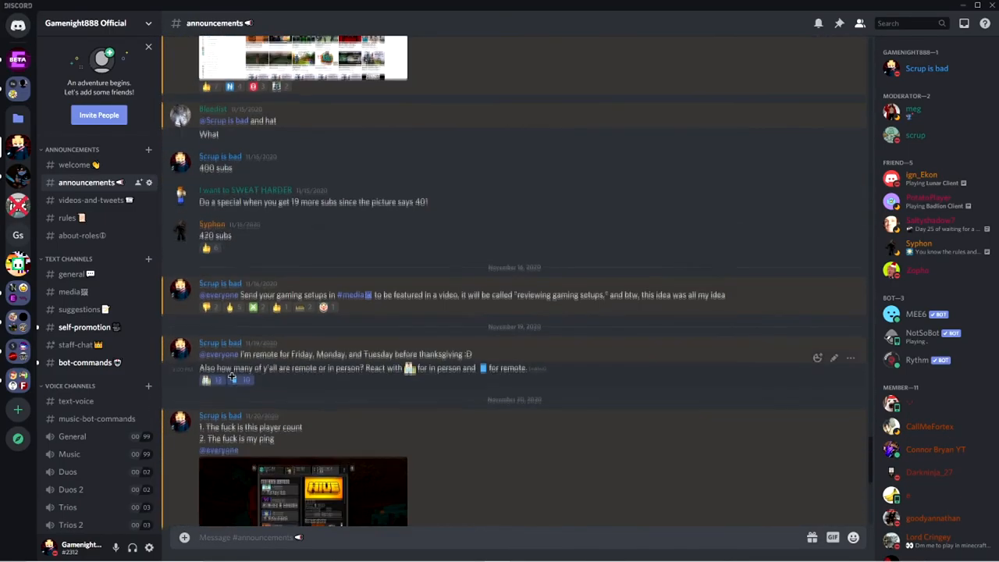
scroll("down", 3)
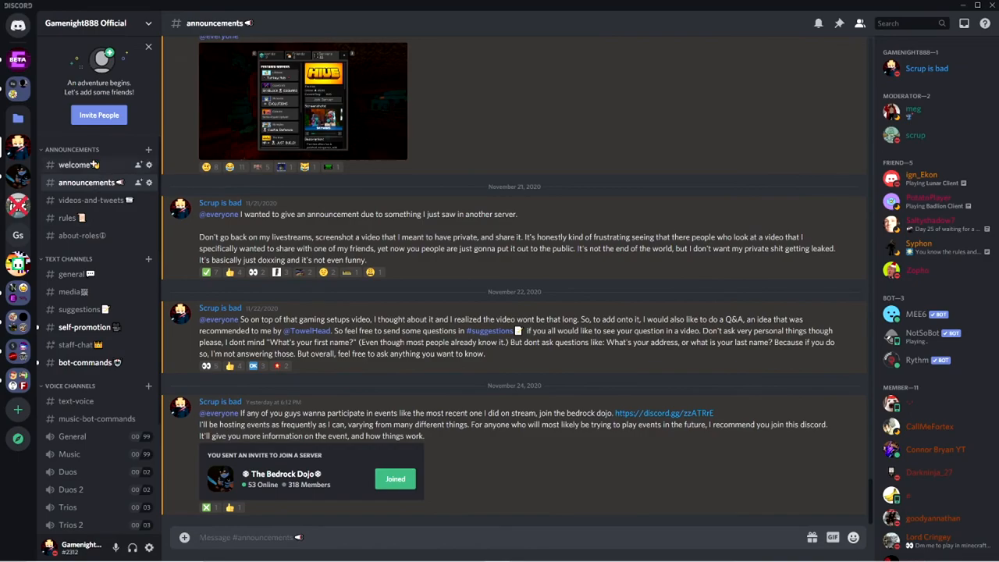
Visit the rules channel, then the videos-and-tweets channel.
left_click(66, 215)
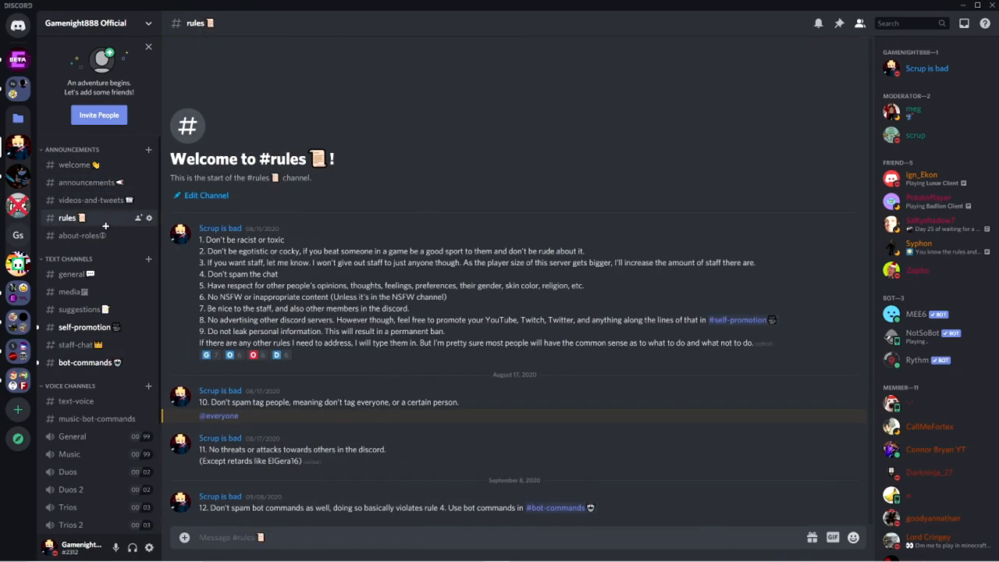
left_click(90, 199)
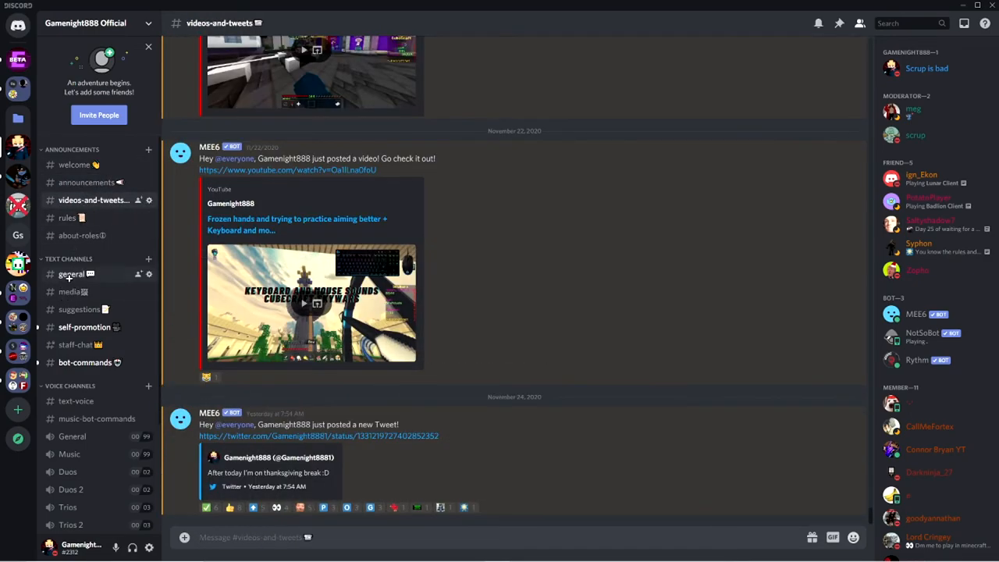
Browse older messages in the Bedrock Dojo server's chat, then return to the own server's general channel.
left_click(72, 274)
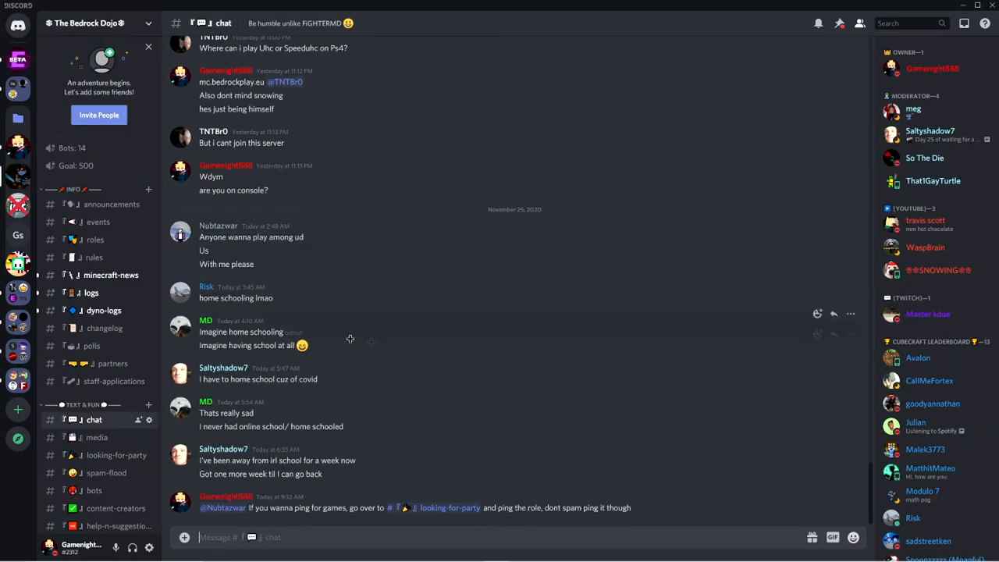
scroll("up", 3)
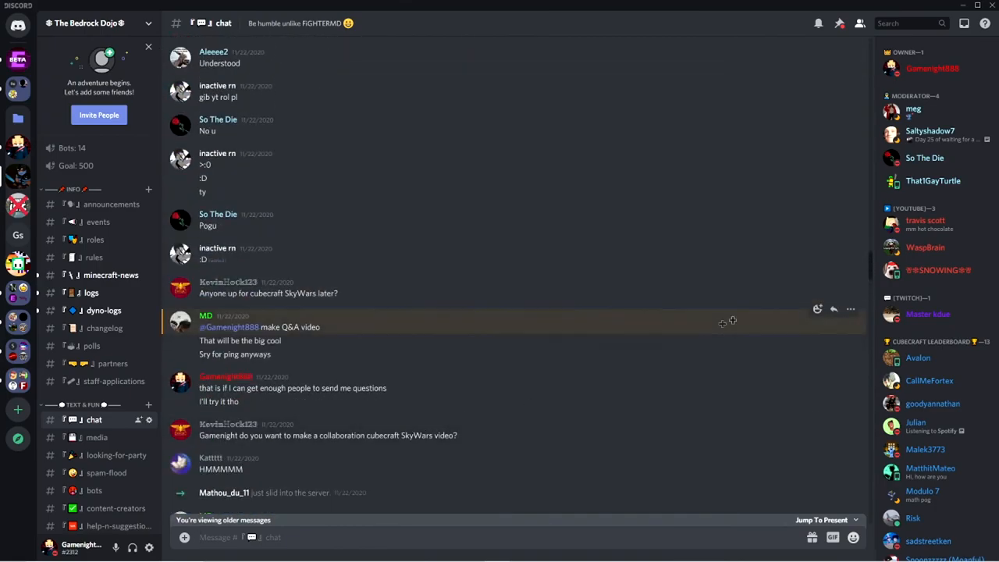
scroll("down", 3)
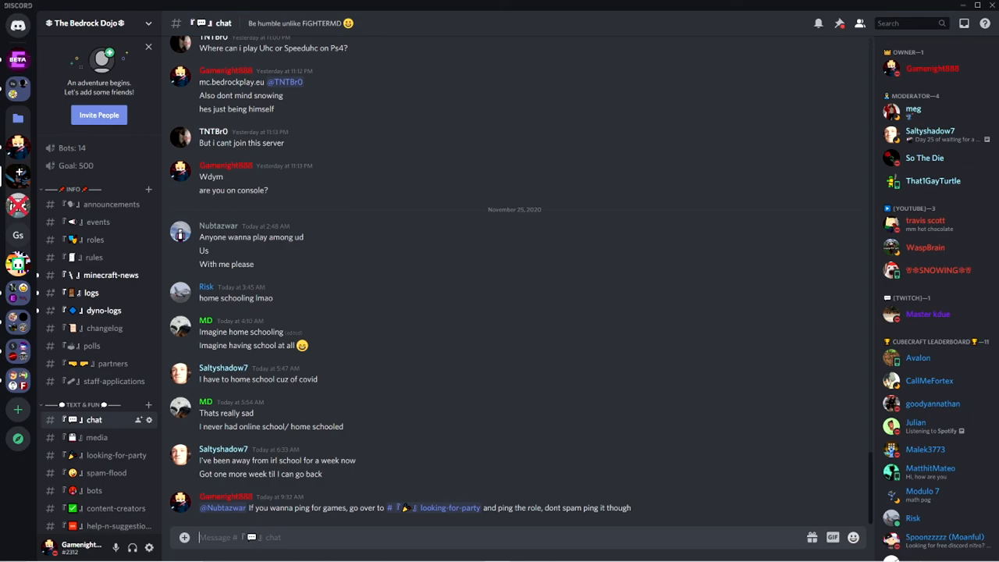
mouse_move(16, 143)
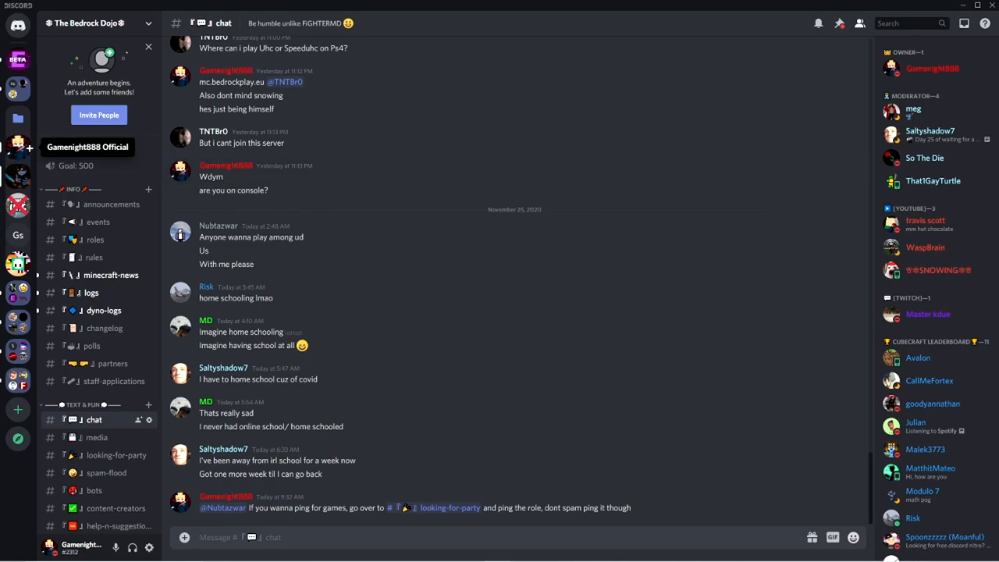
left_click(17, 222)
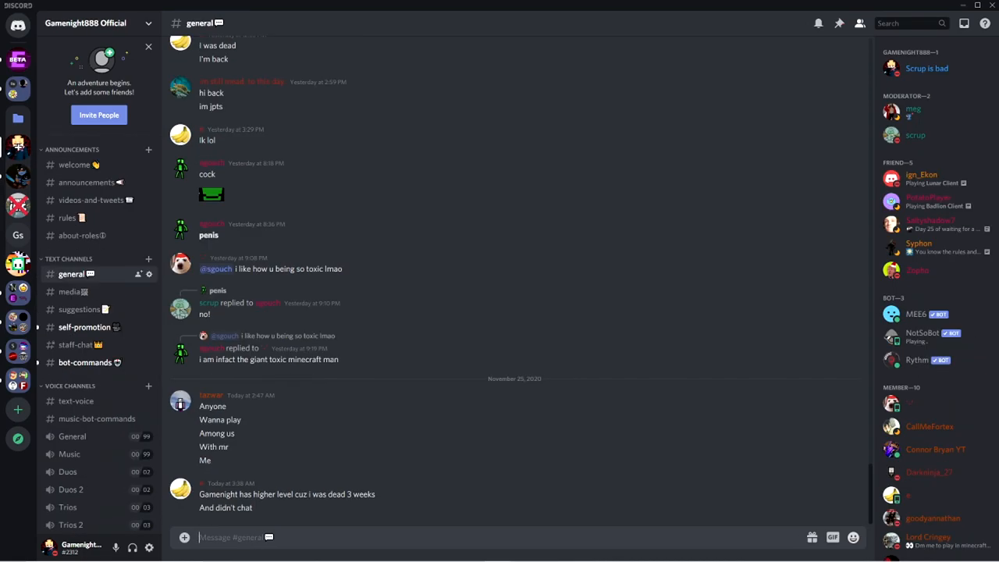